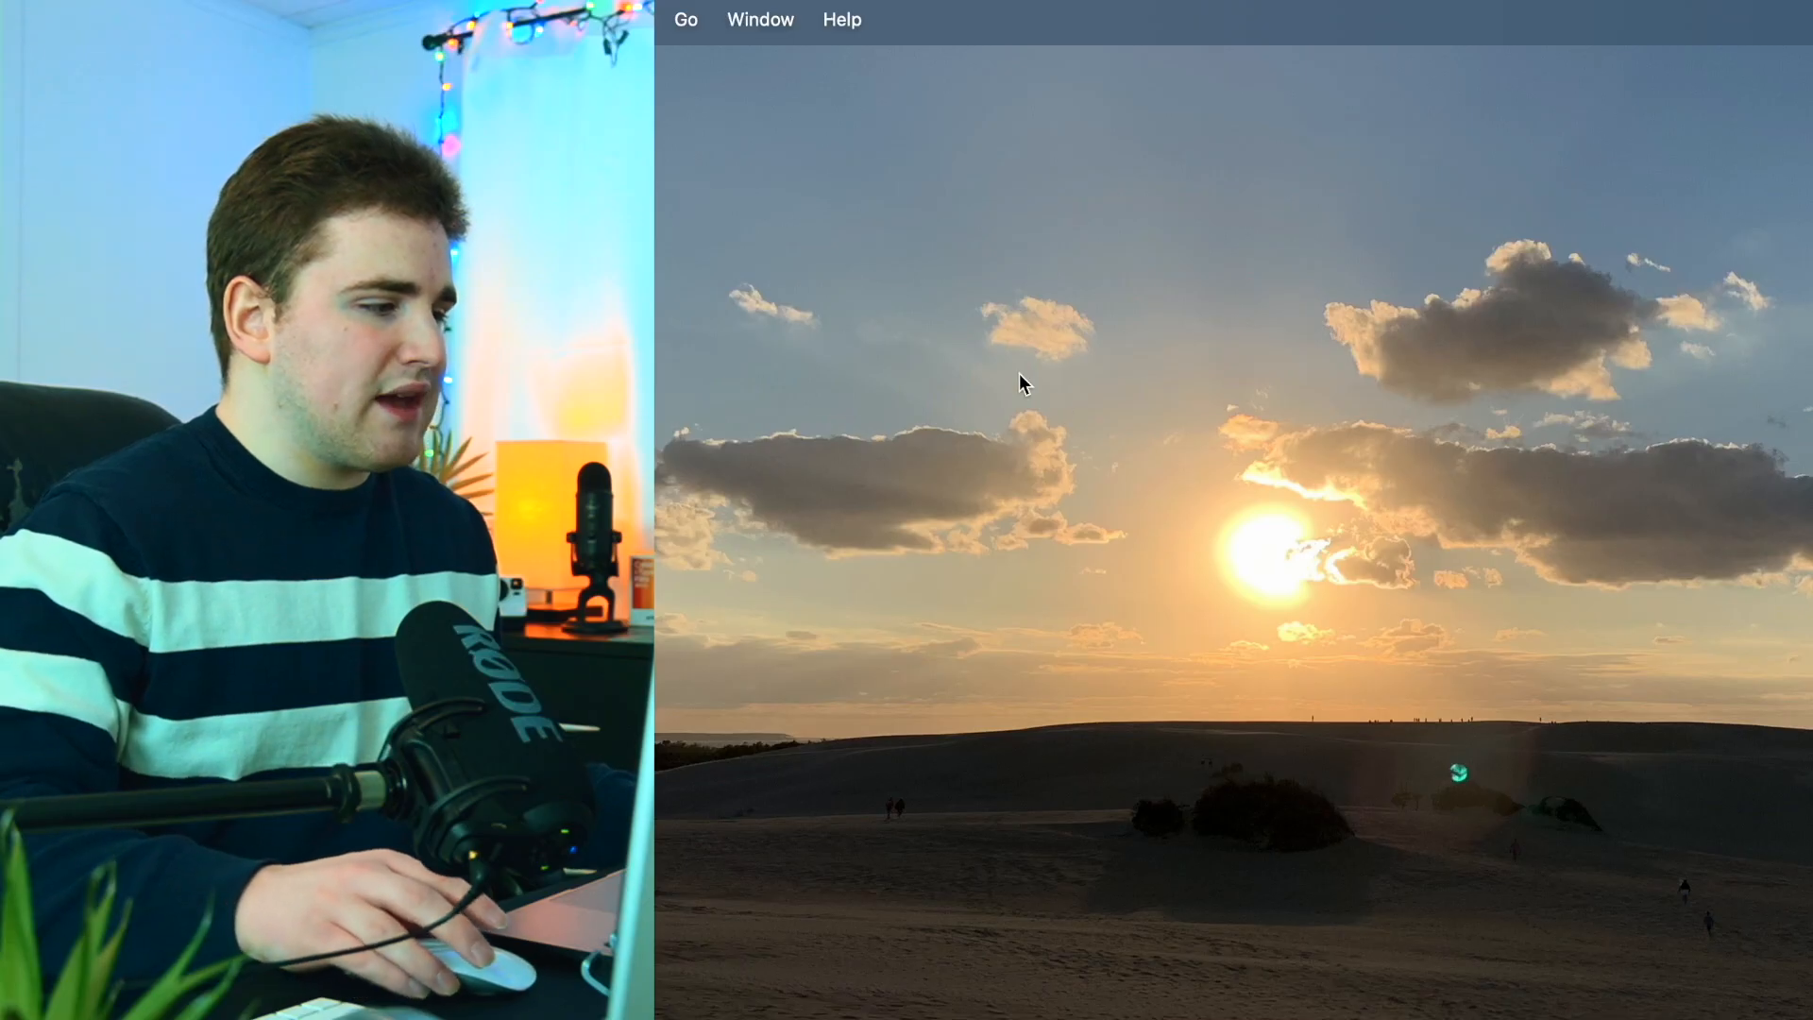
mouse_move(686, 28)
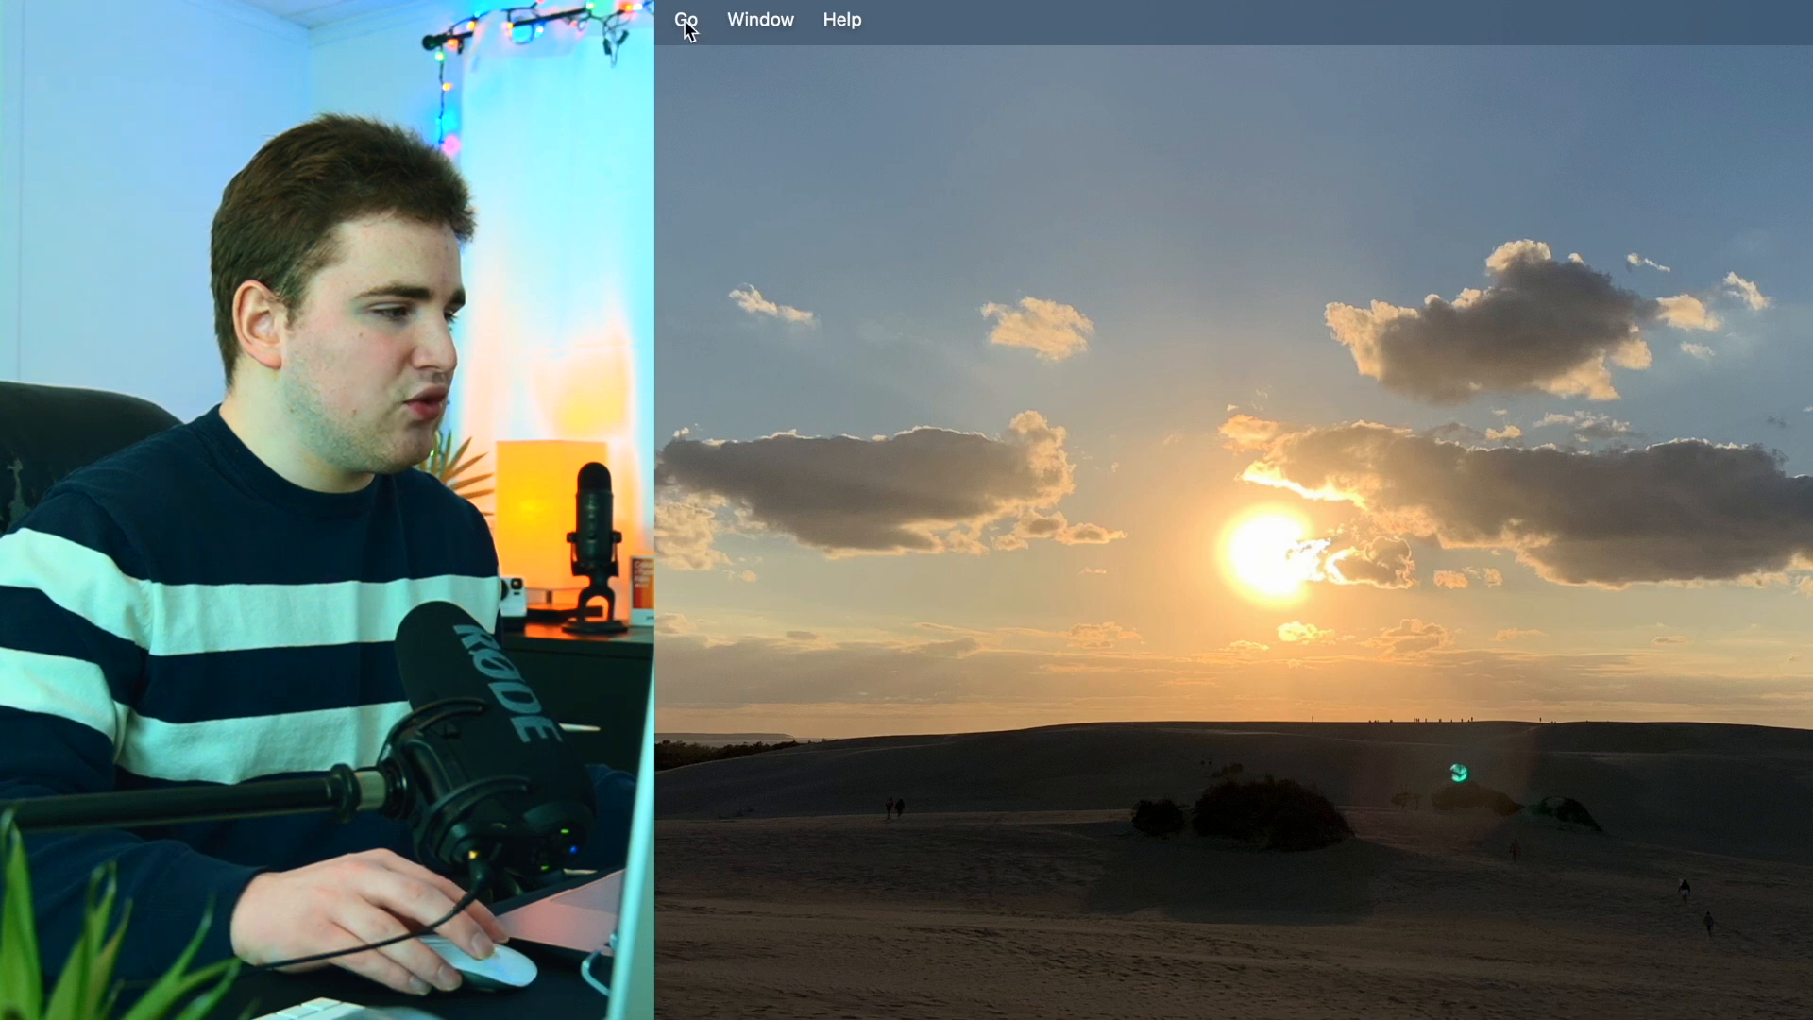
Navigate Finder from the Home folder into Movies > Motion Templates
left_click(687, 20)
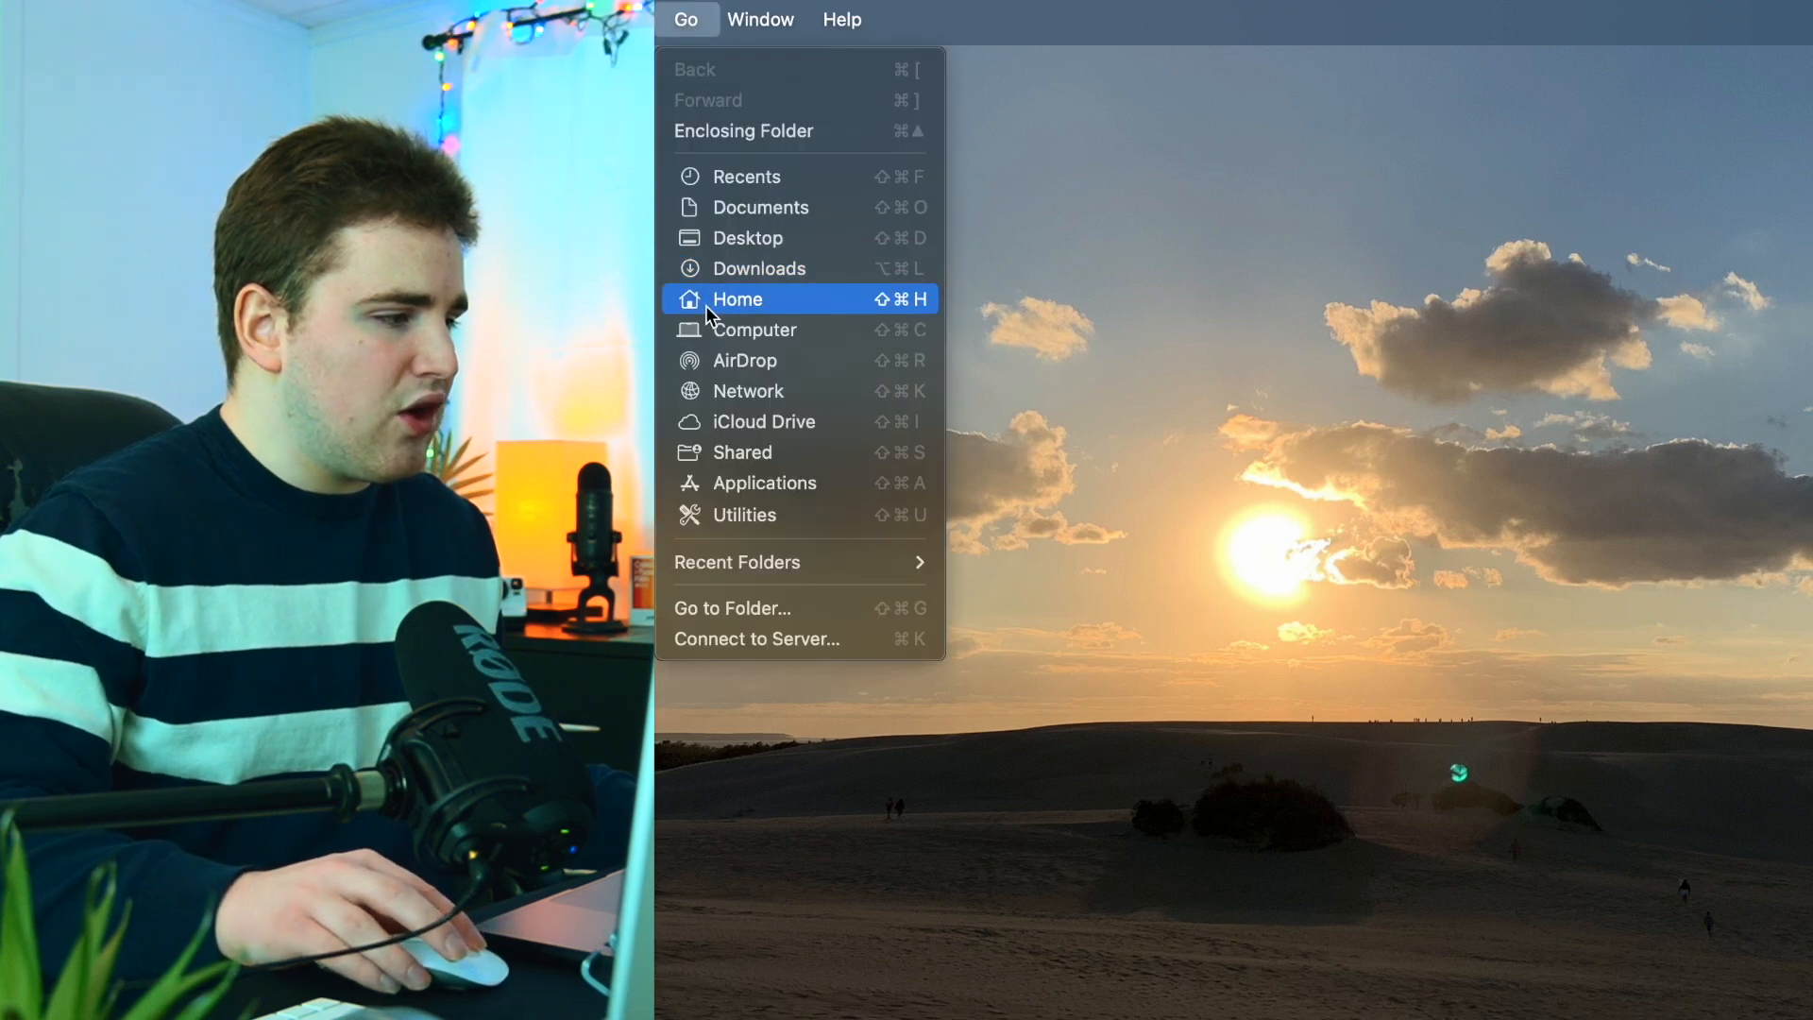
left_click(737, 299)
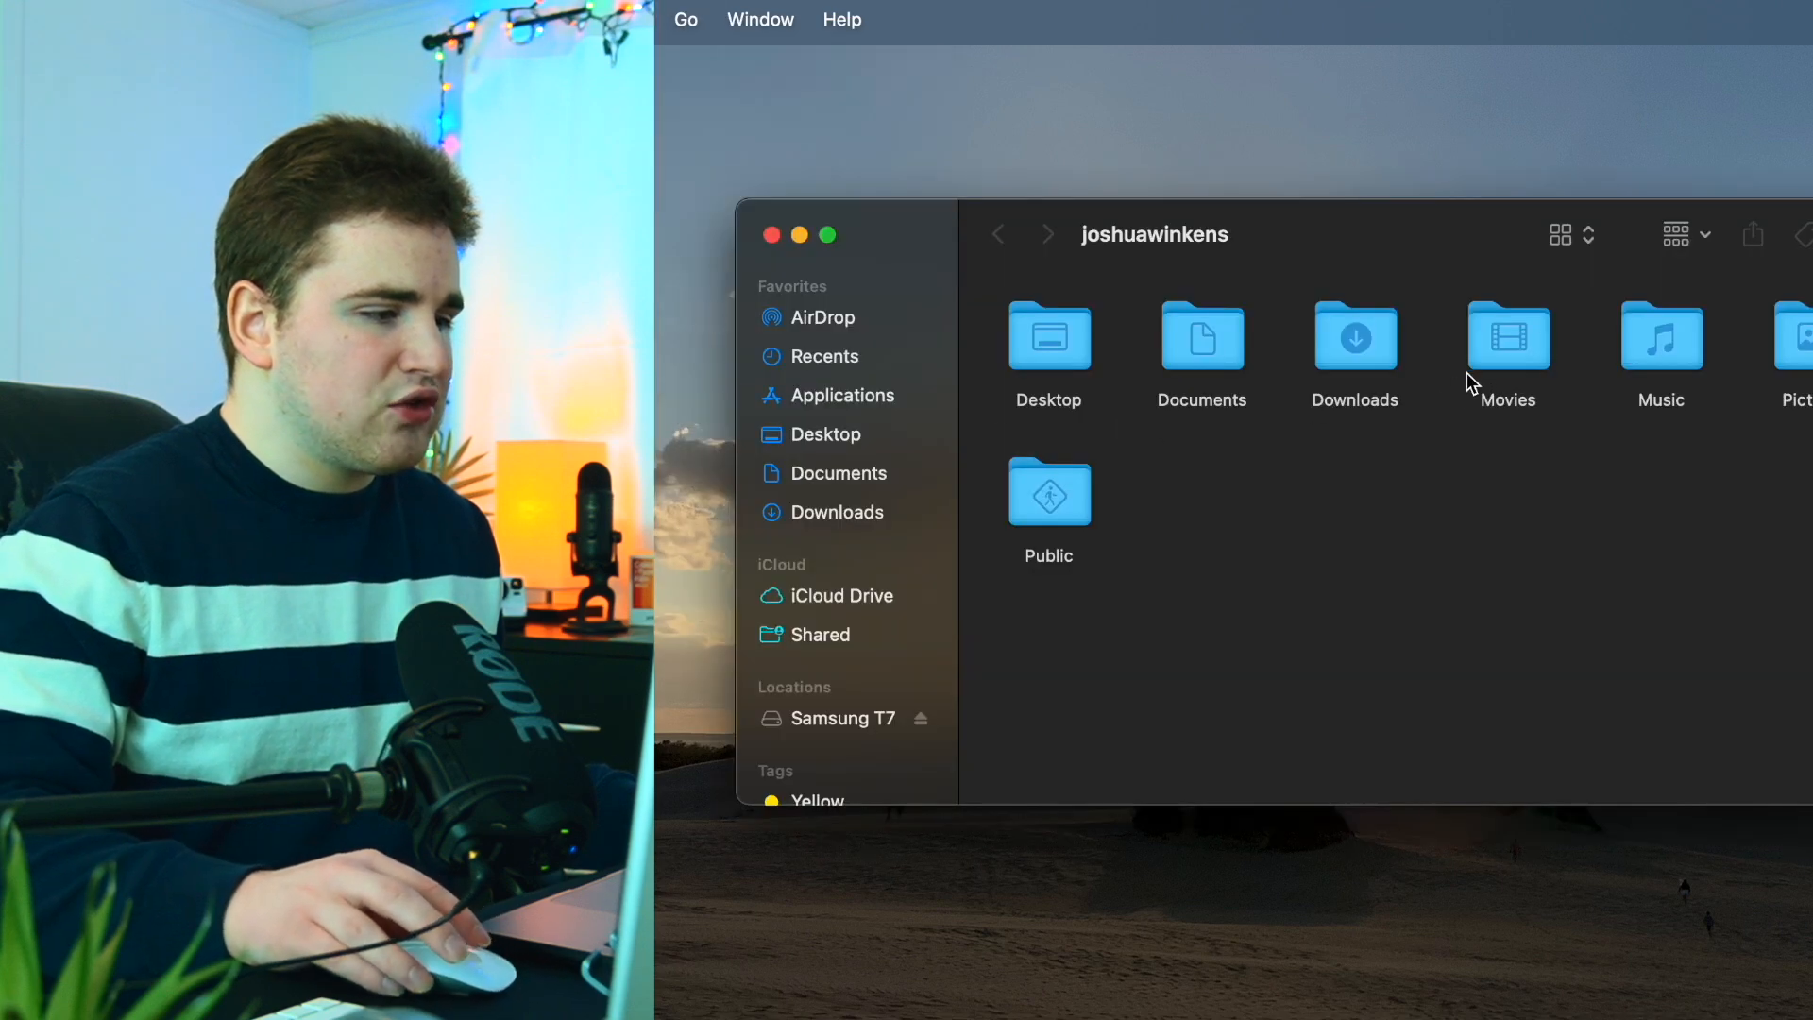
double_click(1507, 336)
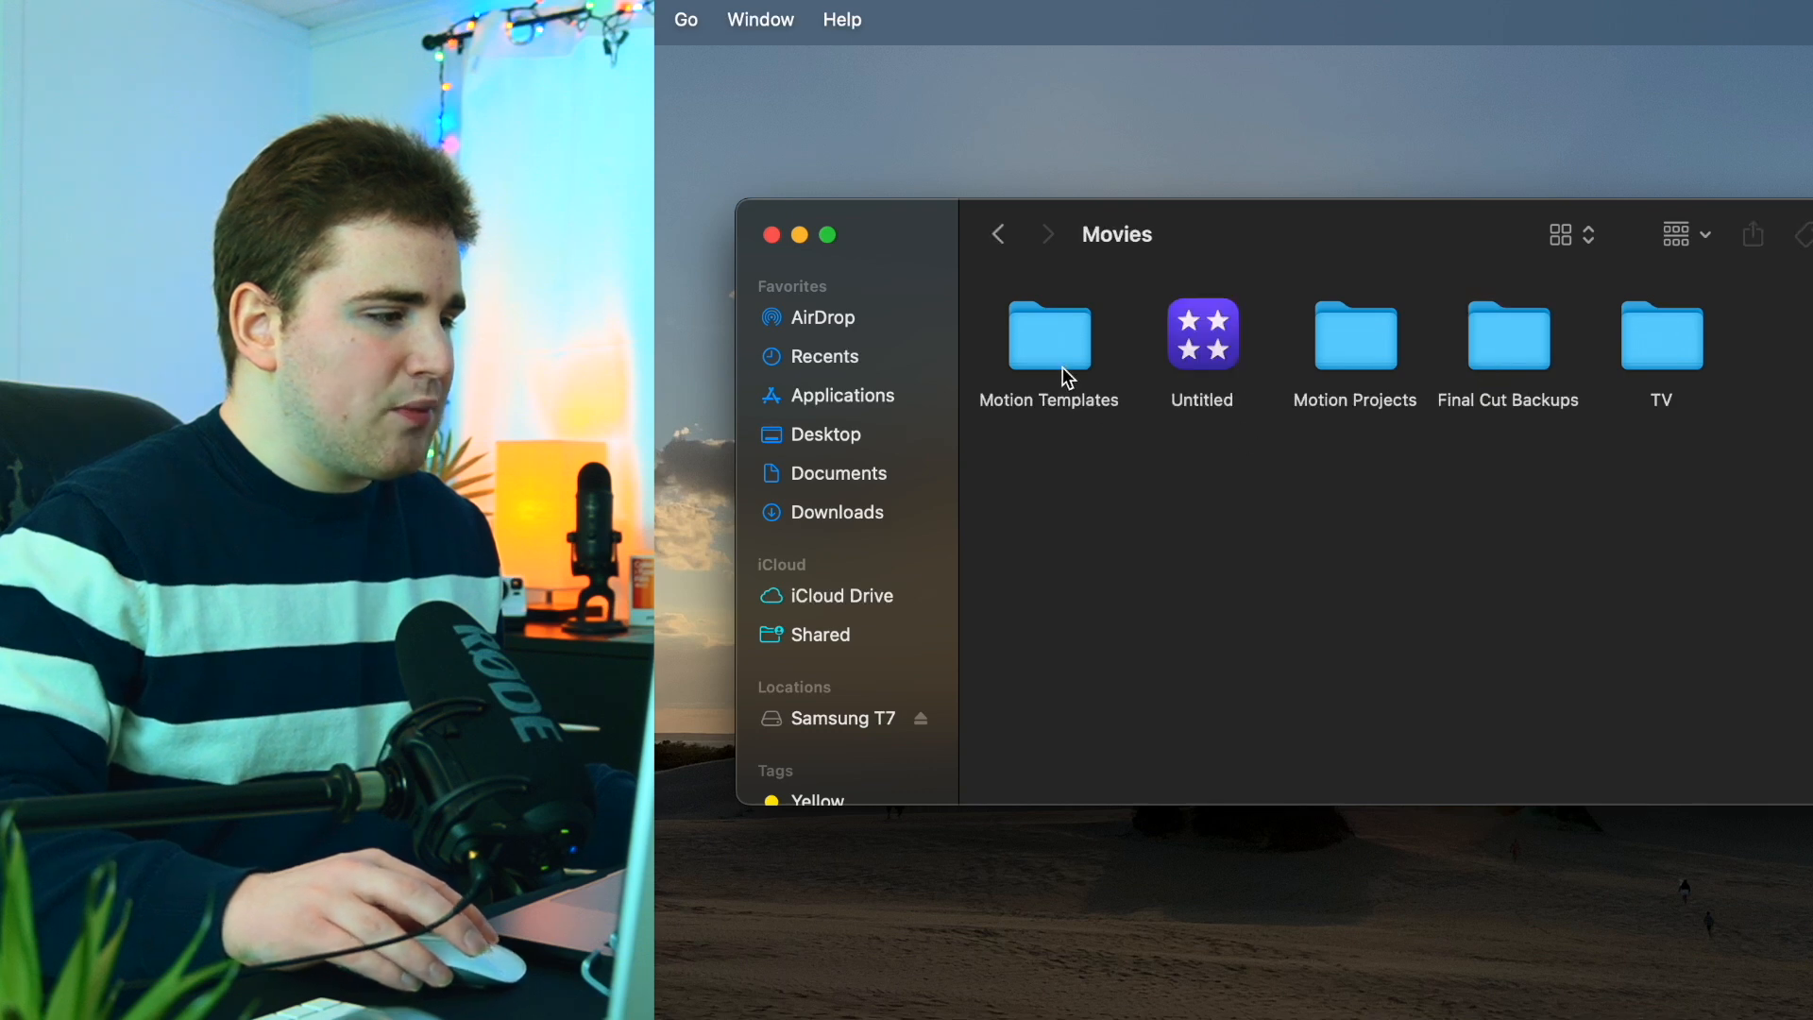
double_click(1046, 336)
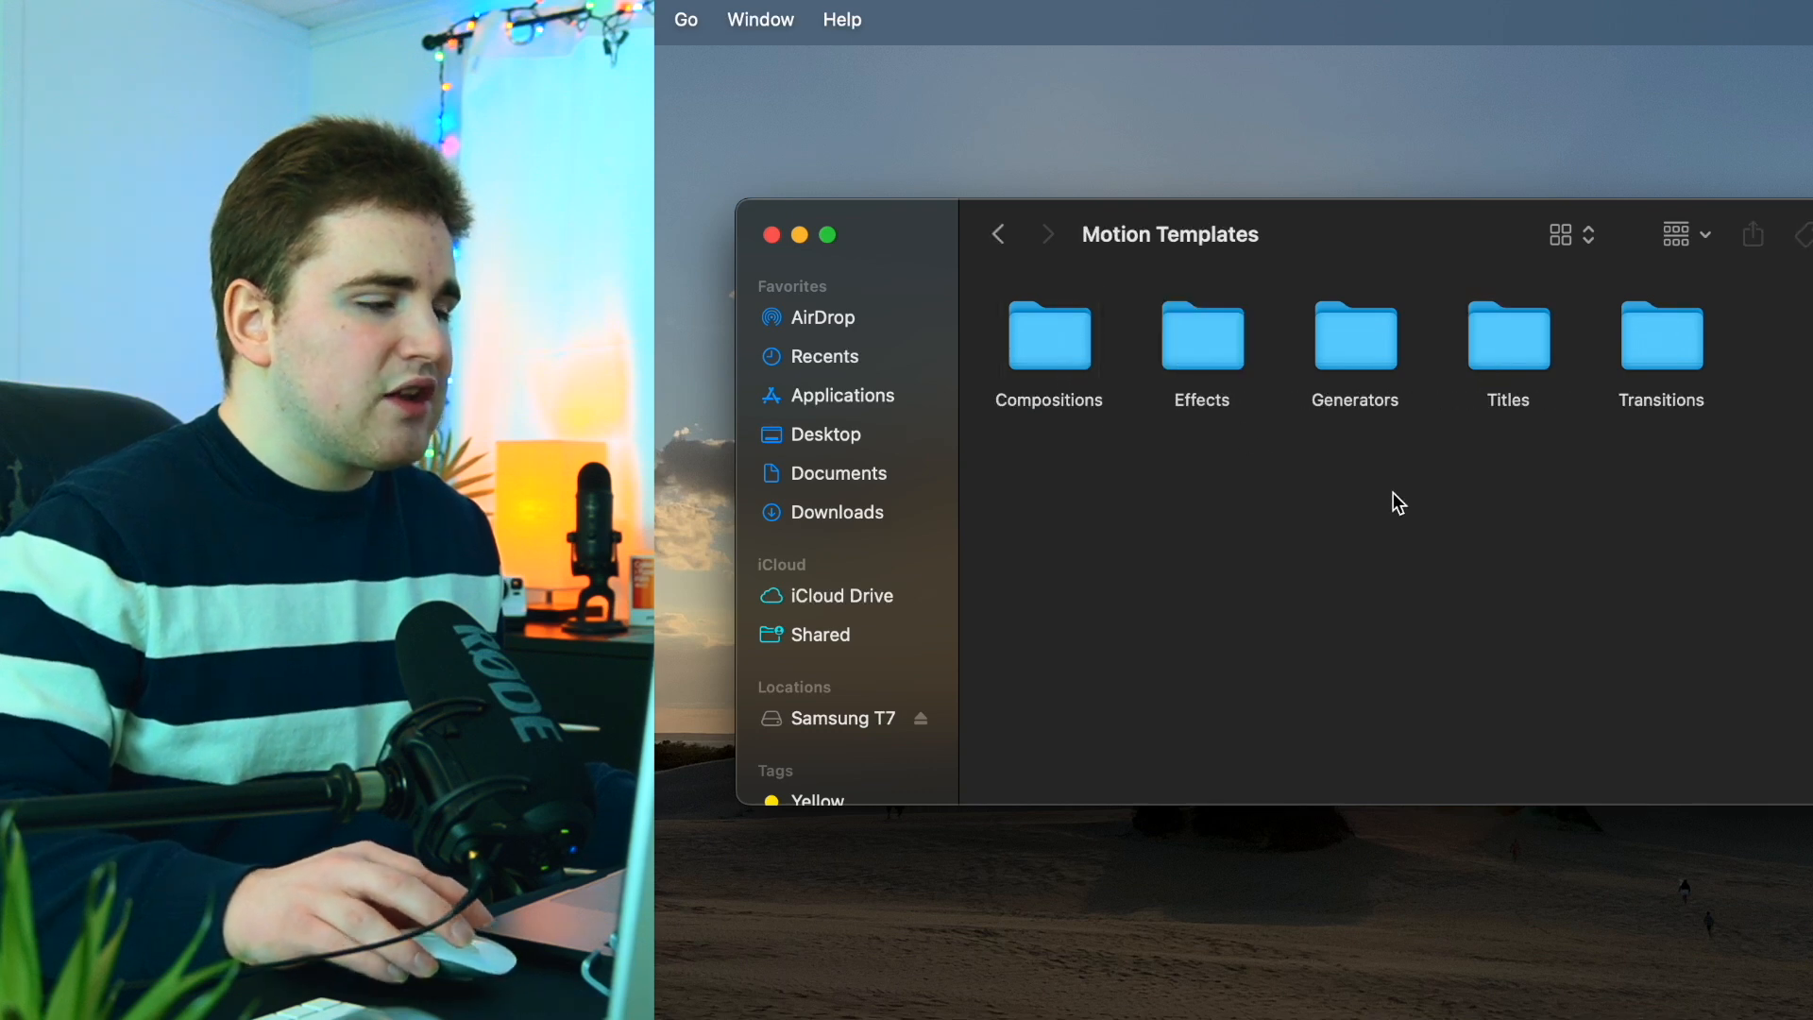
mouse_move(1498, 491)
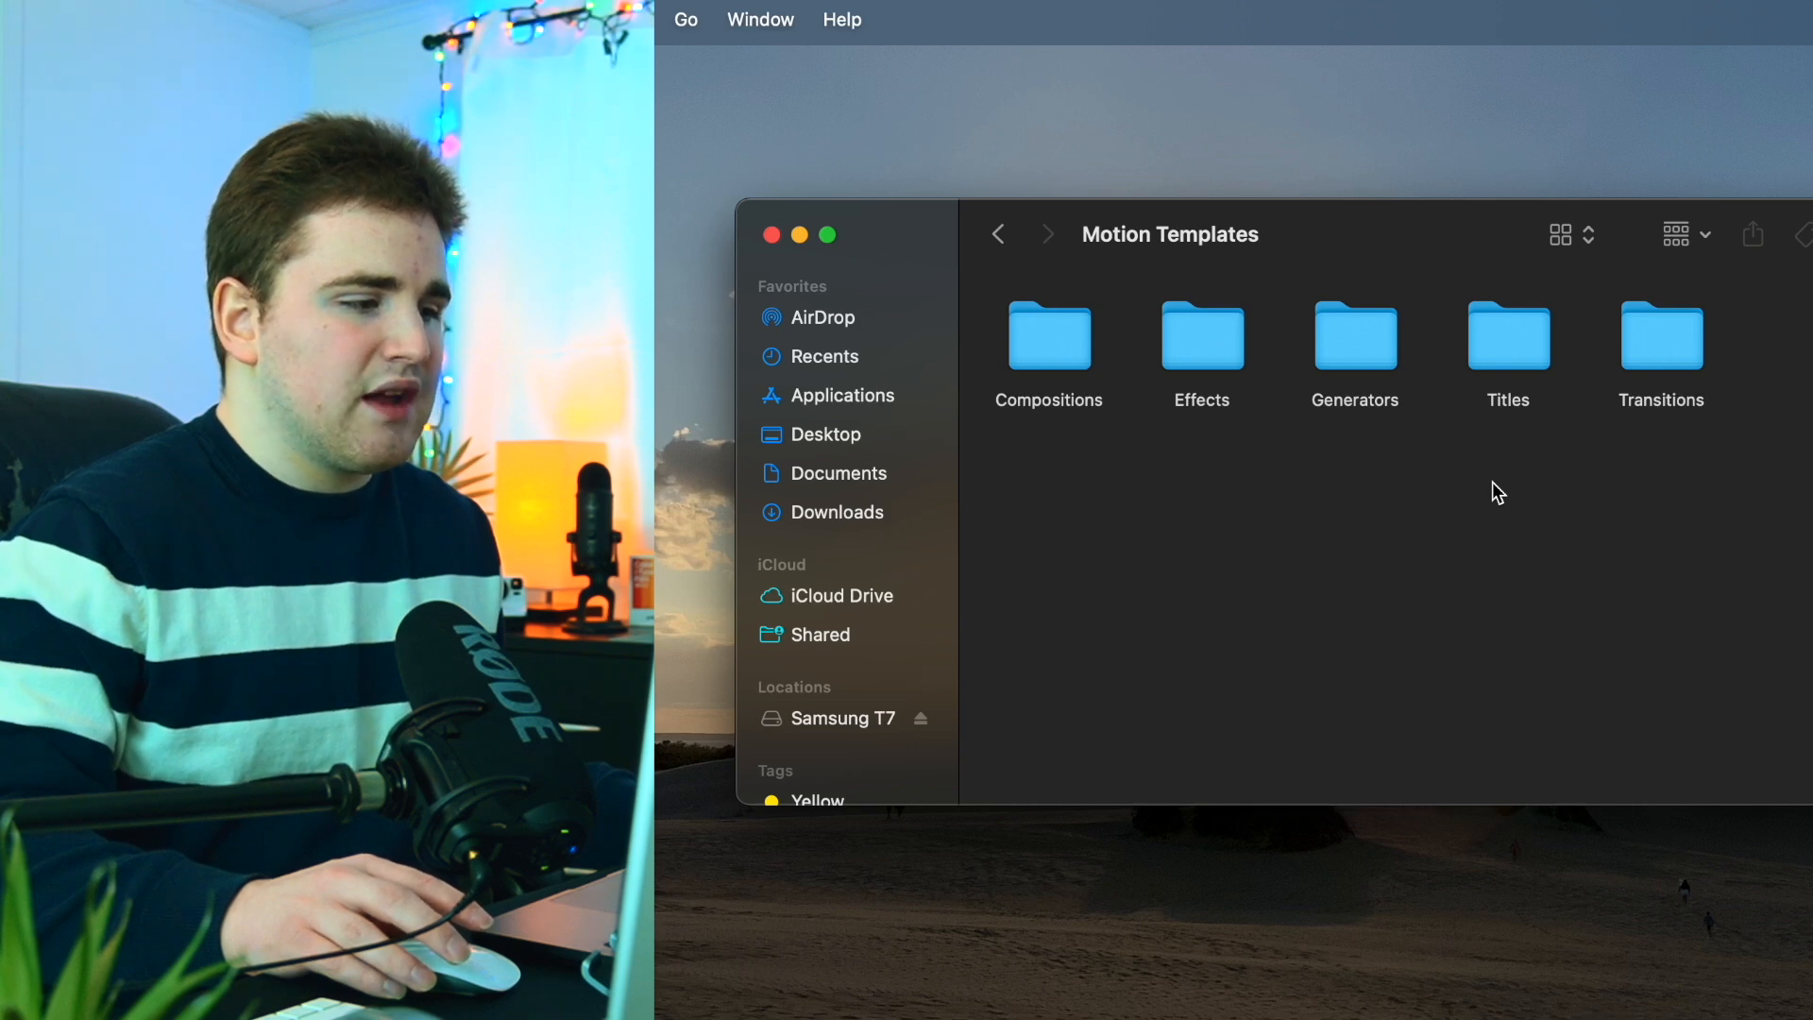
mouse_move(1571, 511)
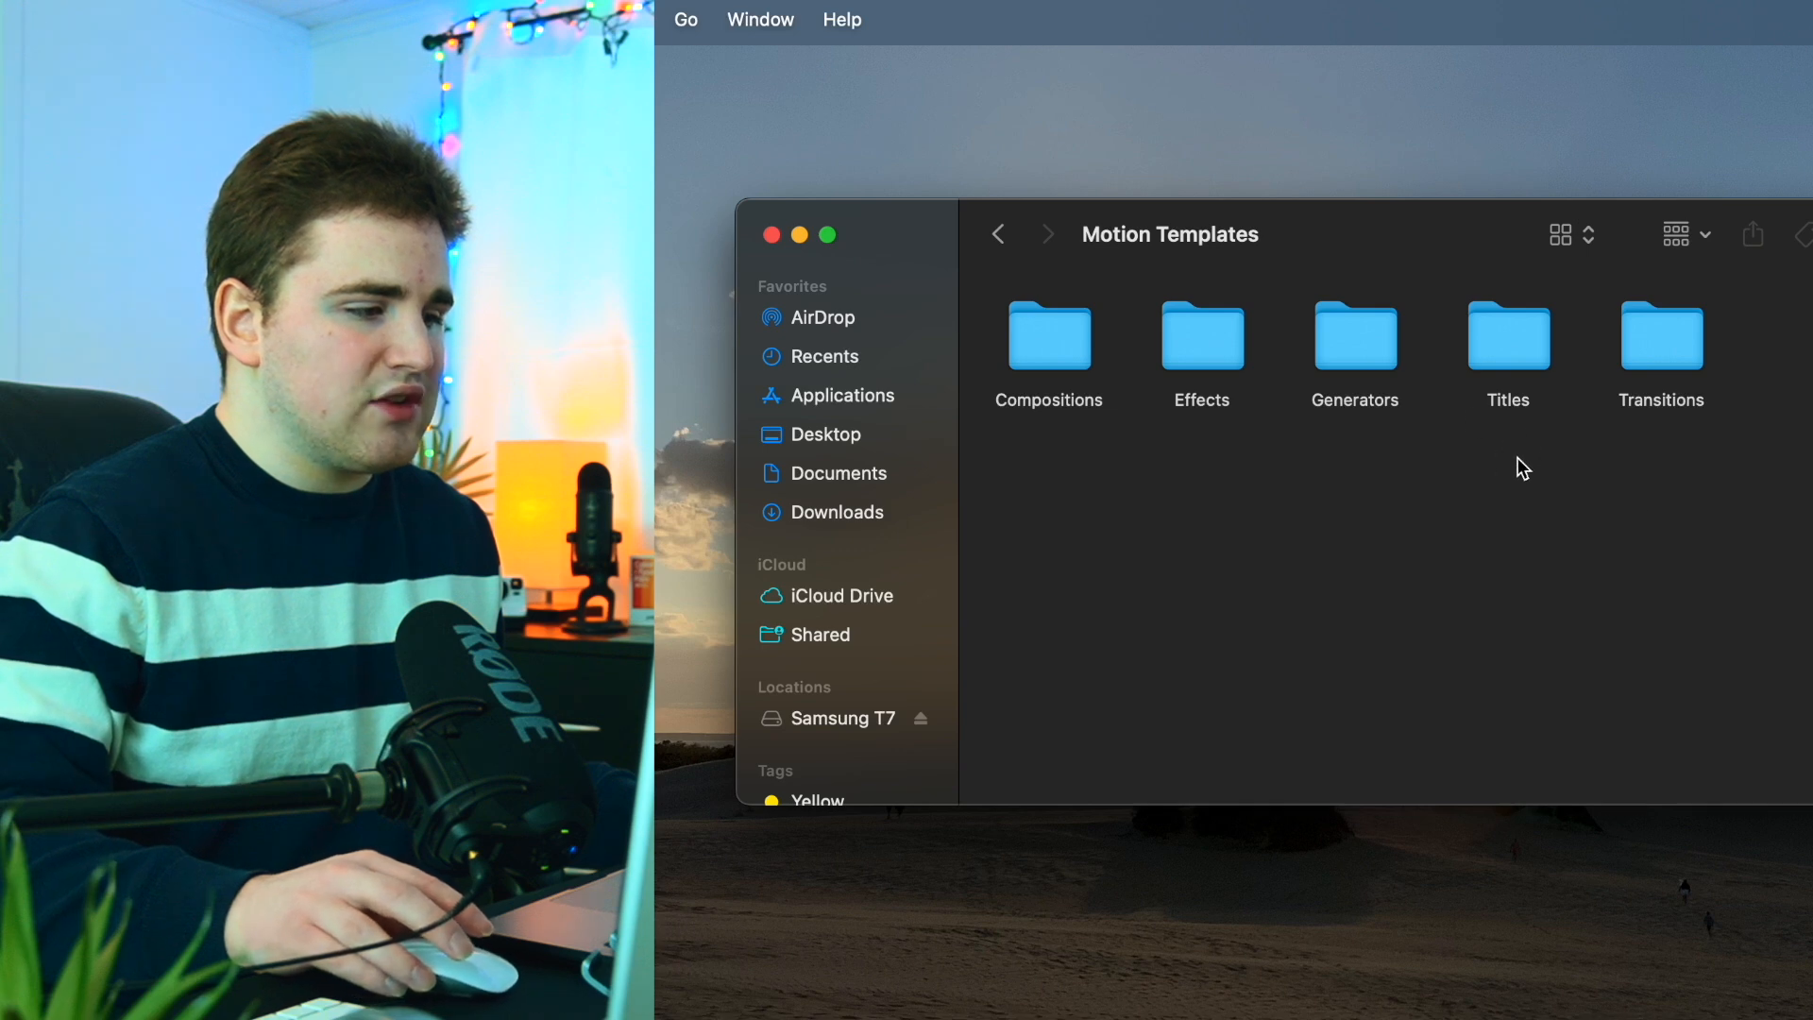
Open Titles > Camera Shakes to reveal the Shake 1 to Shake 17 folders
left_click(1507, 335)
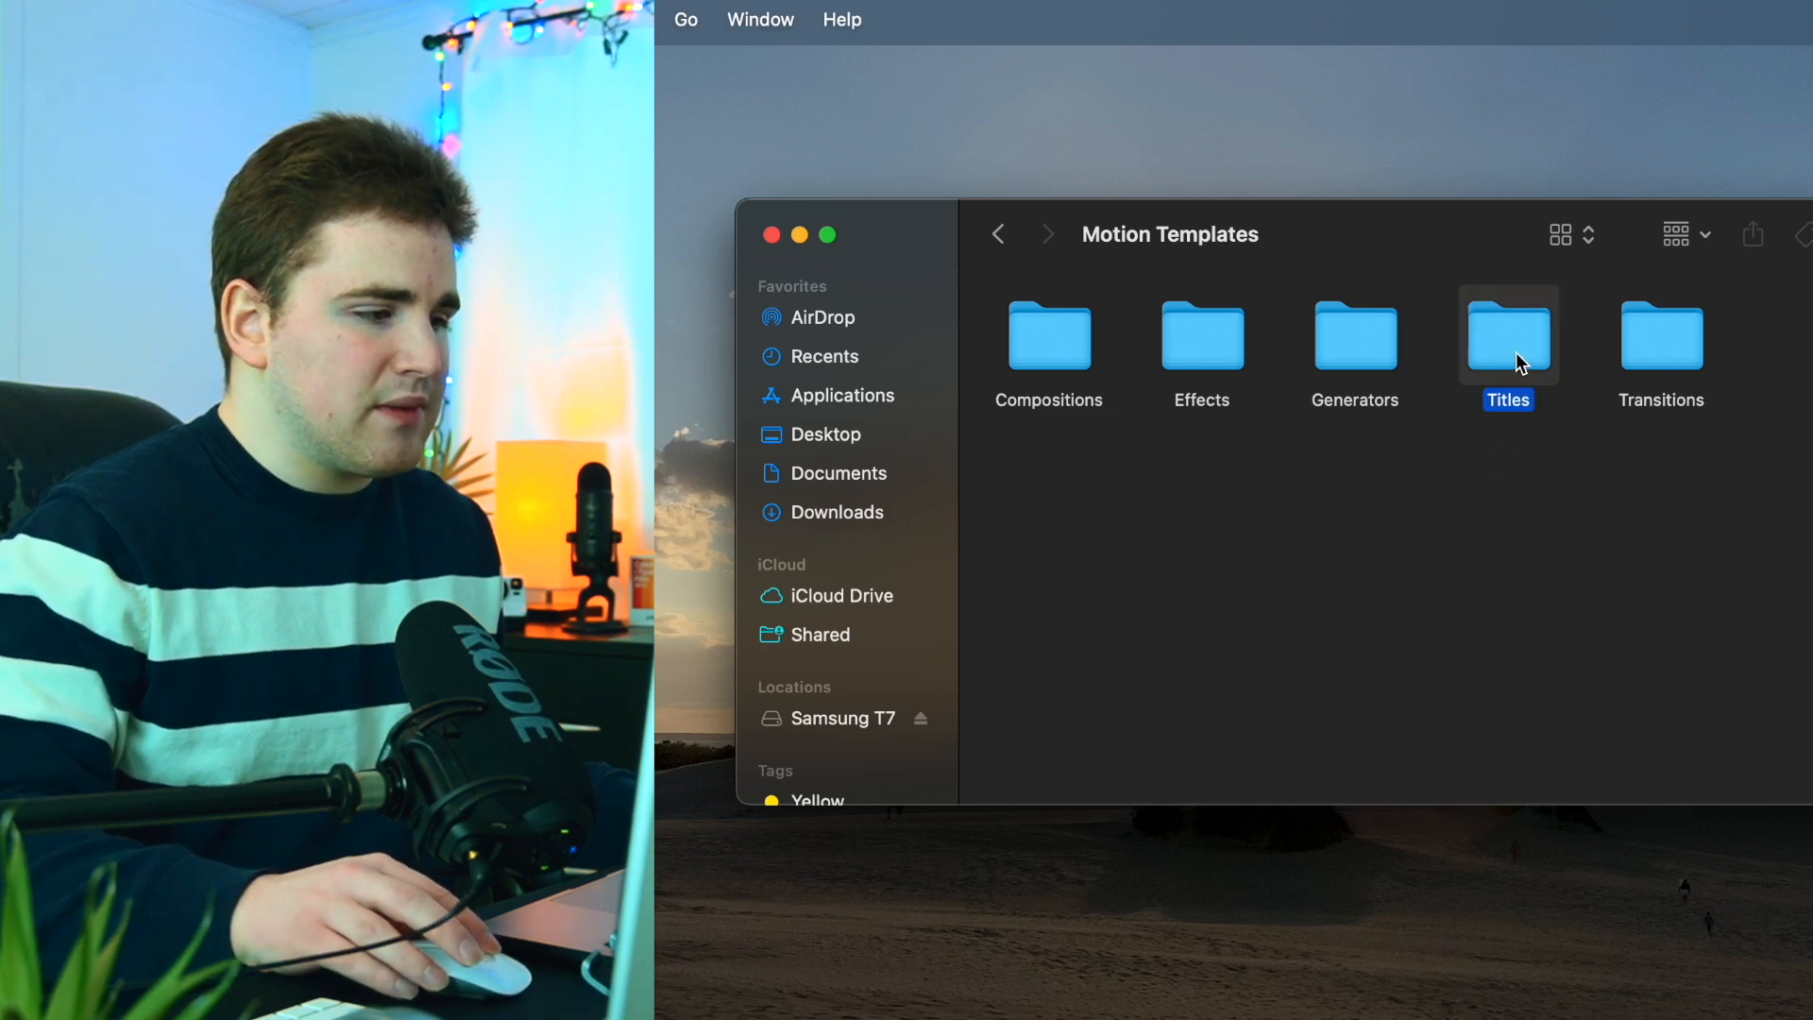
double_click(1509, 337)
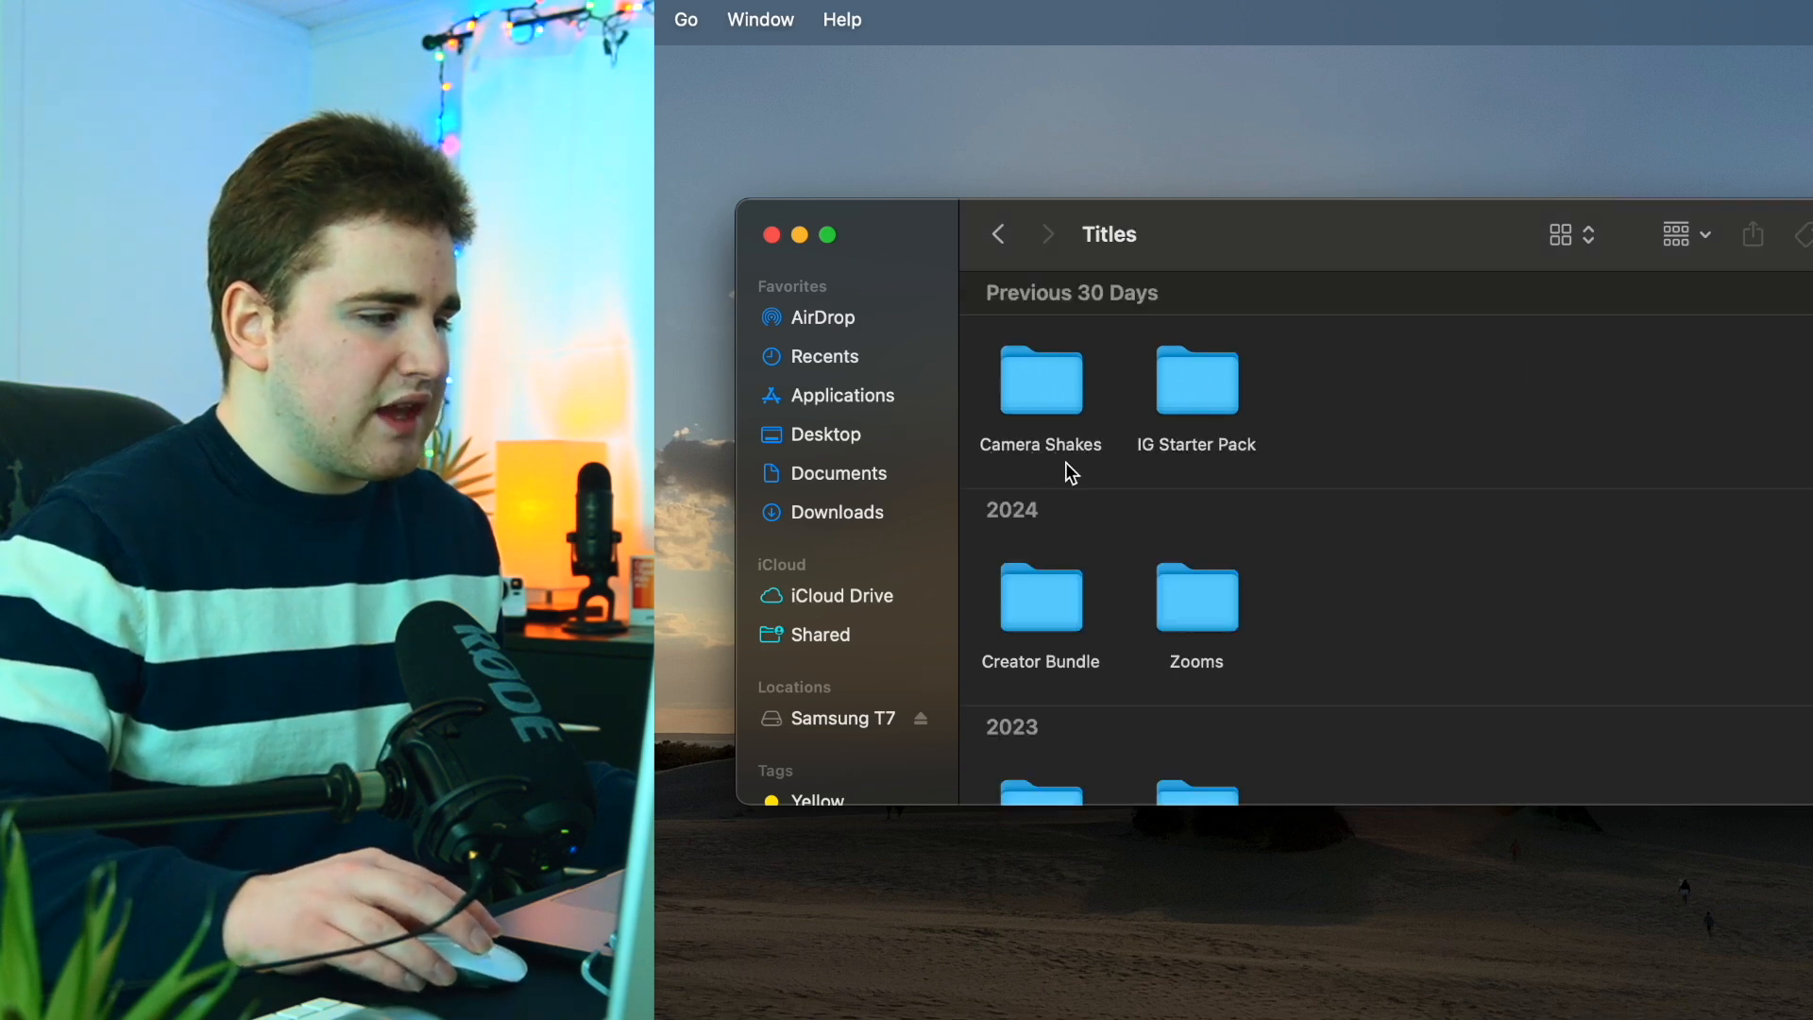
double_click(1040, 382)
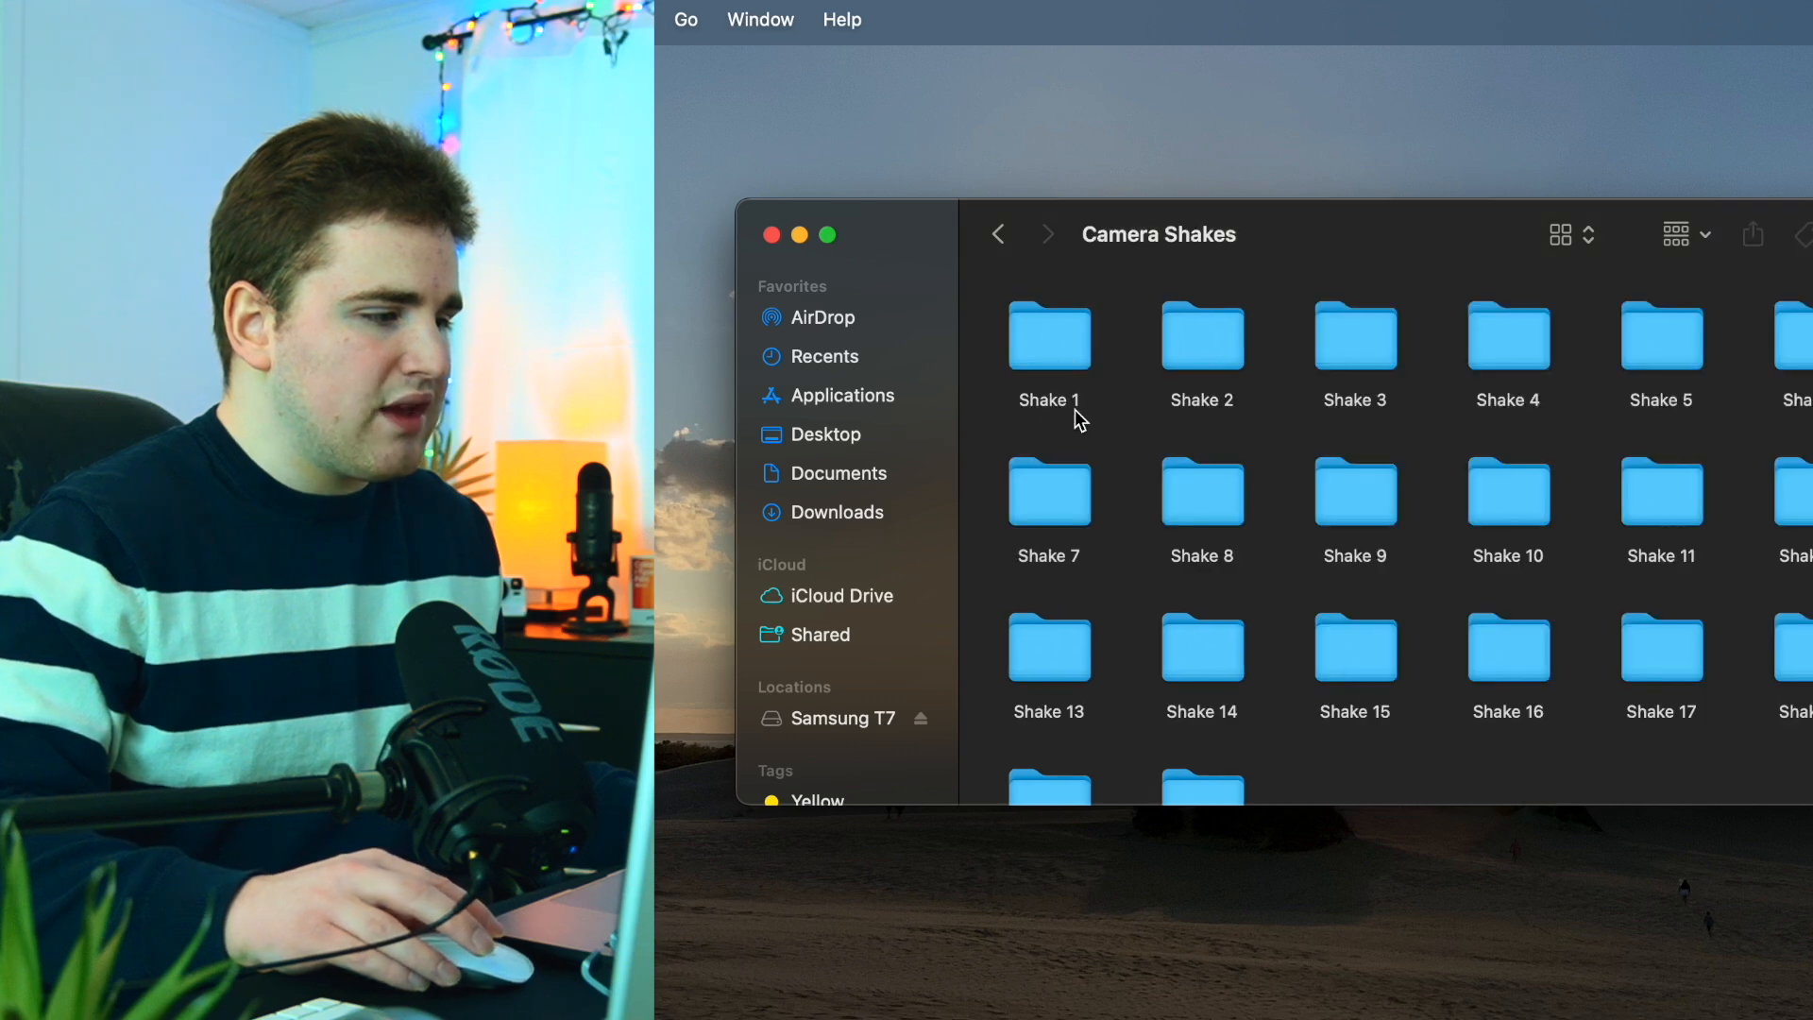
mouse_move(1132, 433)
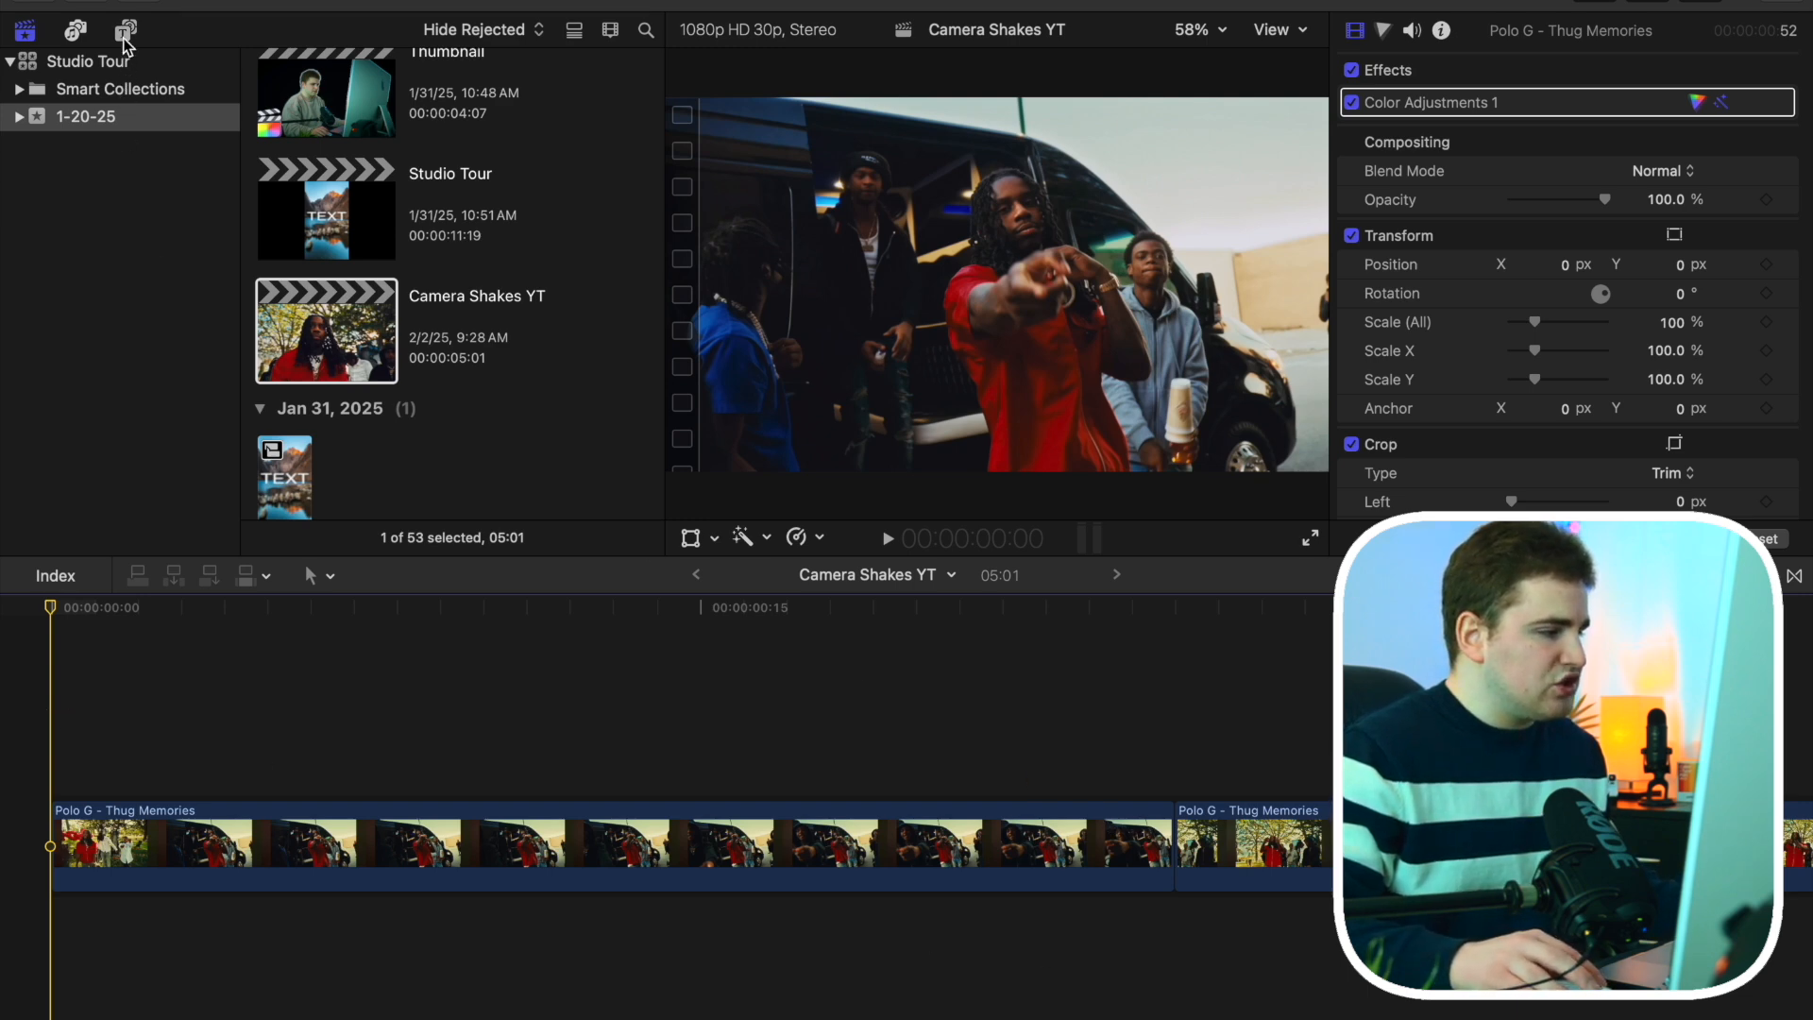
Show the installed titles and browse Camera Shakes, Shake 1 through Shake 20
left_click(125, 31)
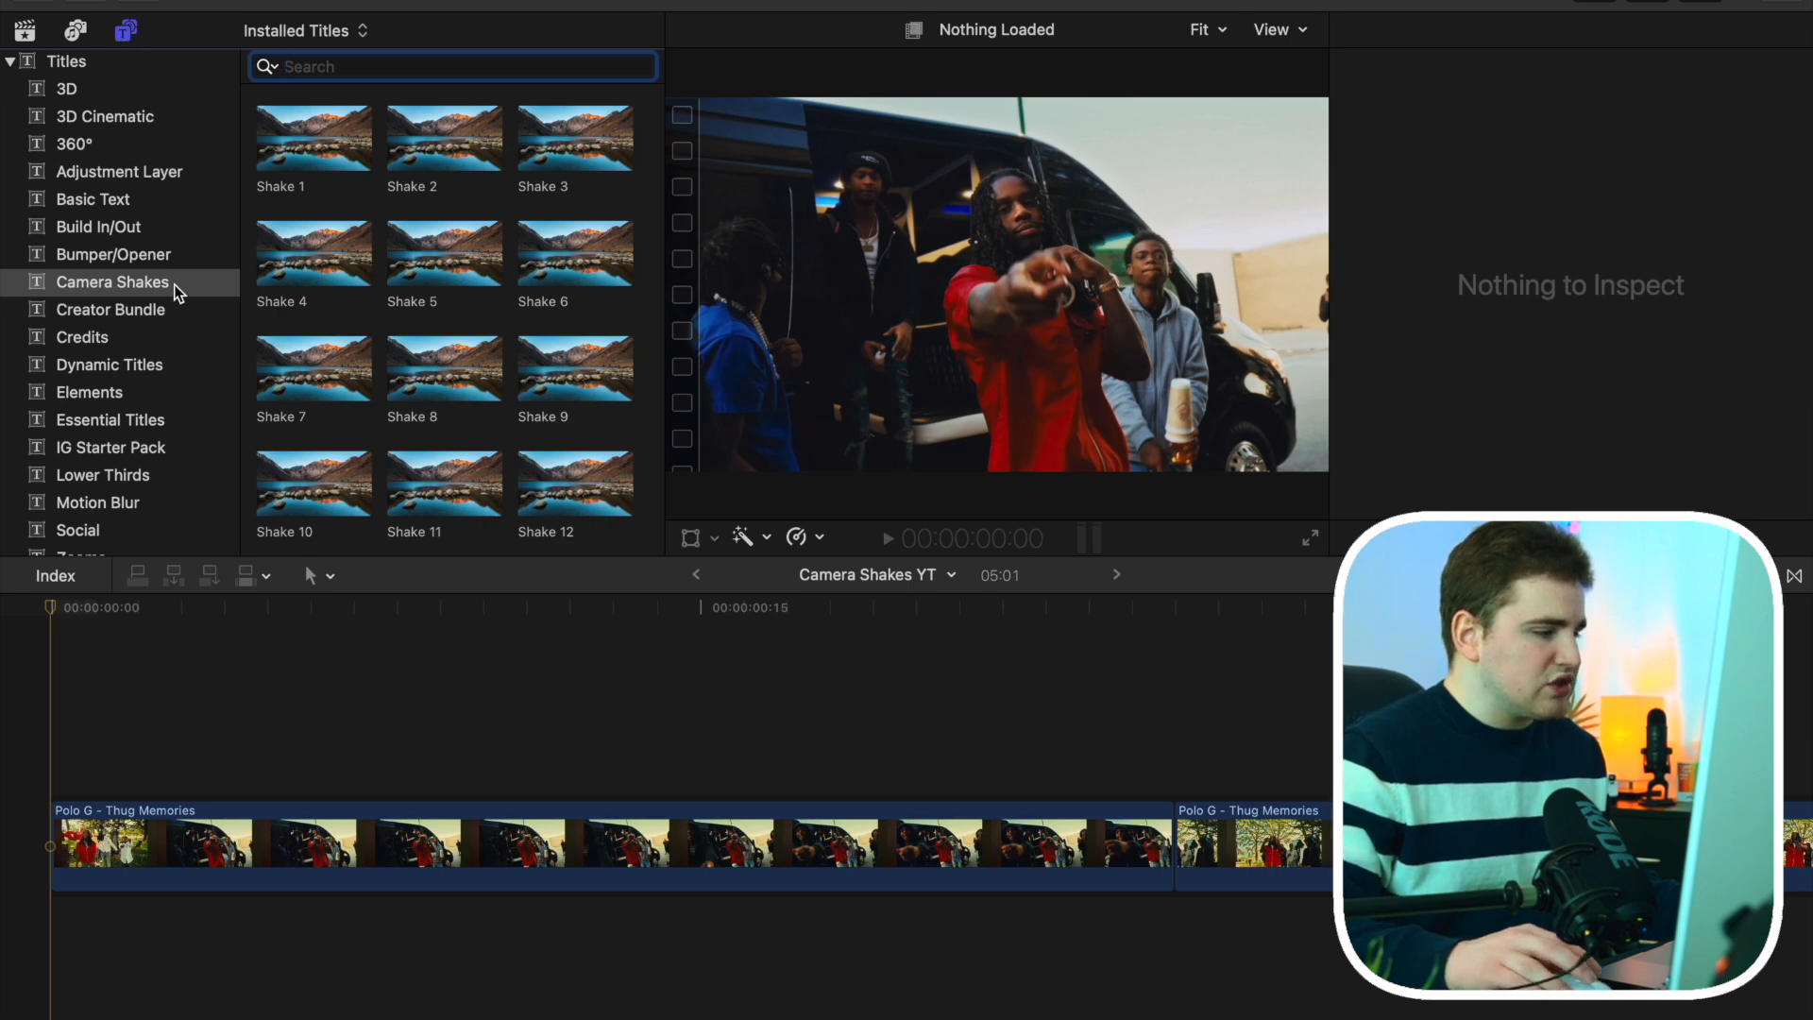
scroll("down", 3)
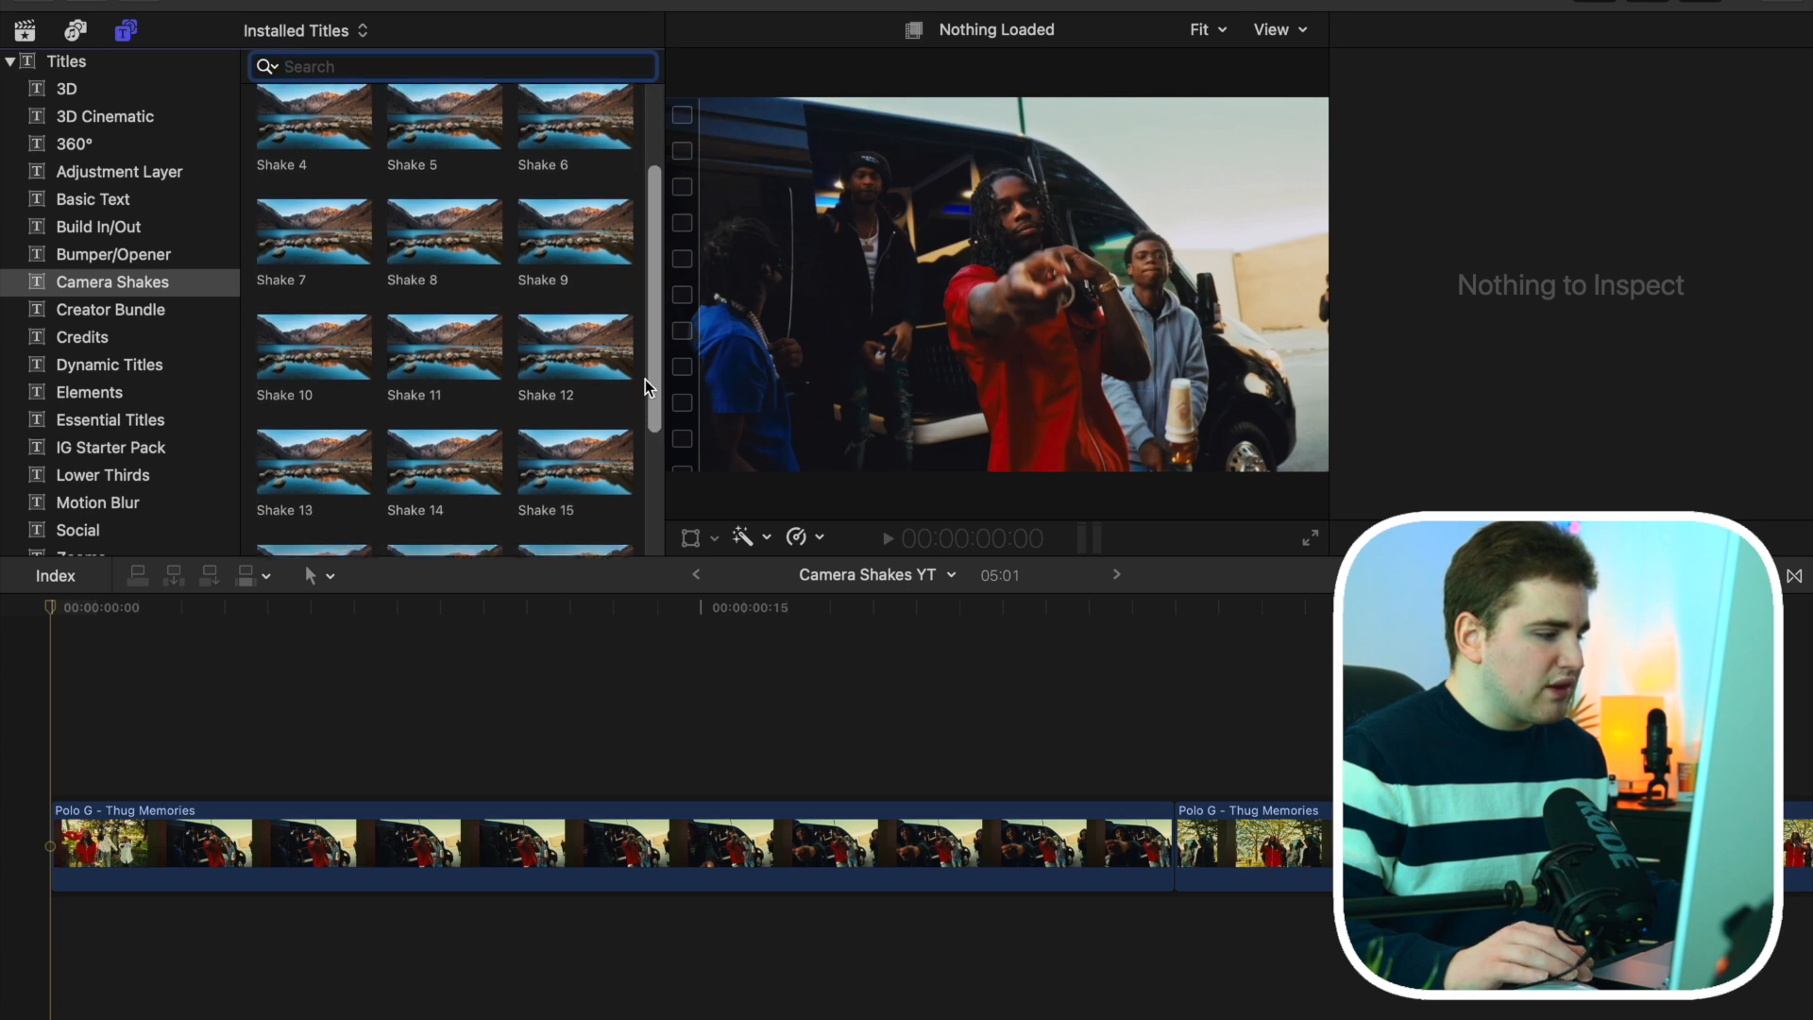
scroll("down", 3)
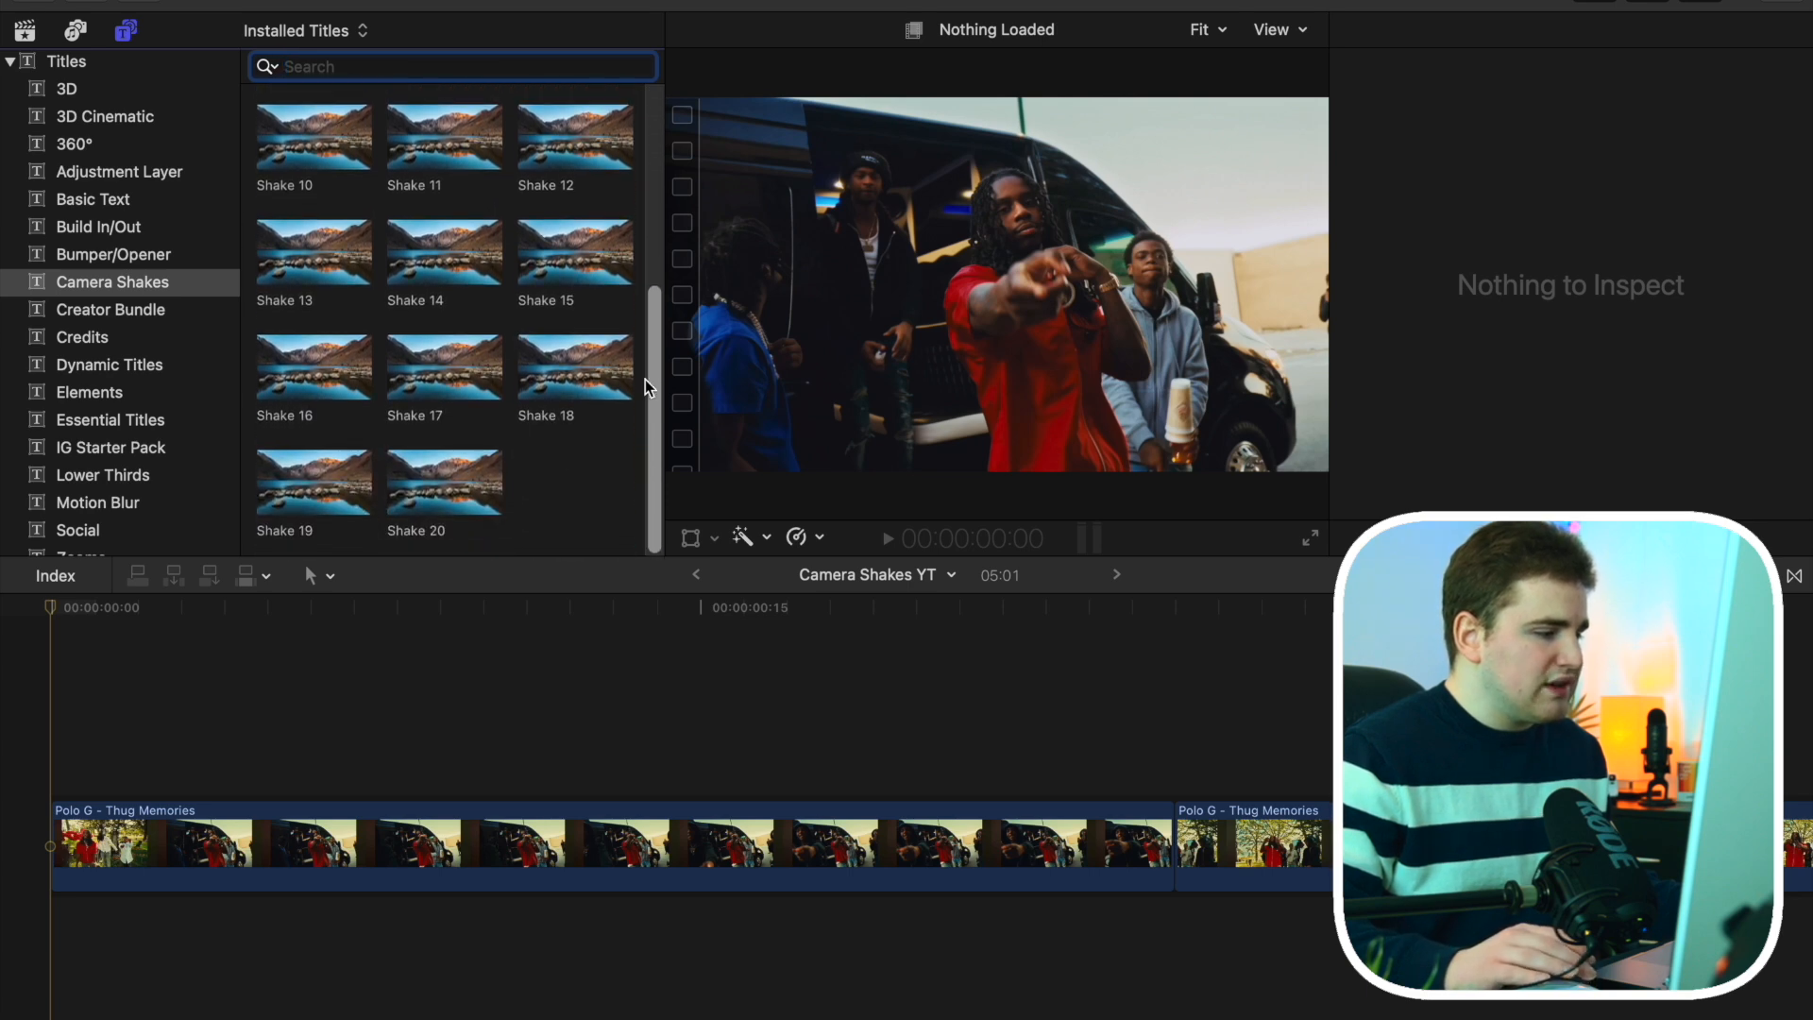
scroll("up", 3)
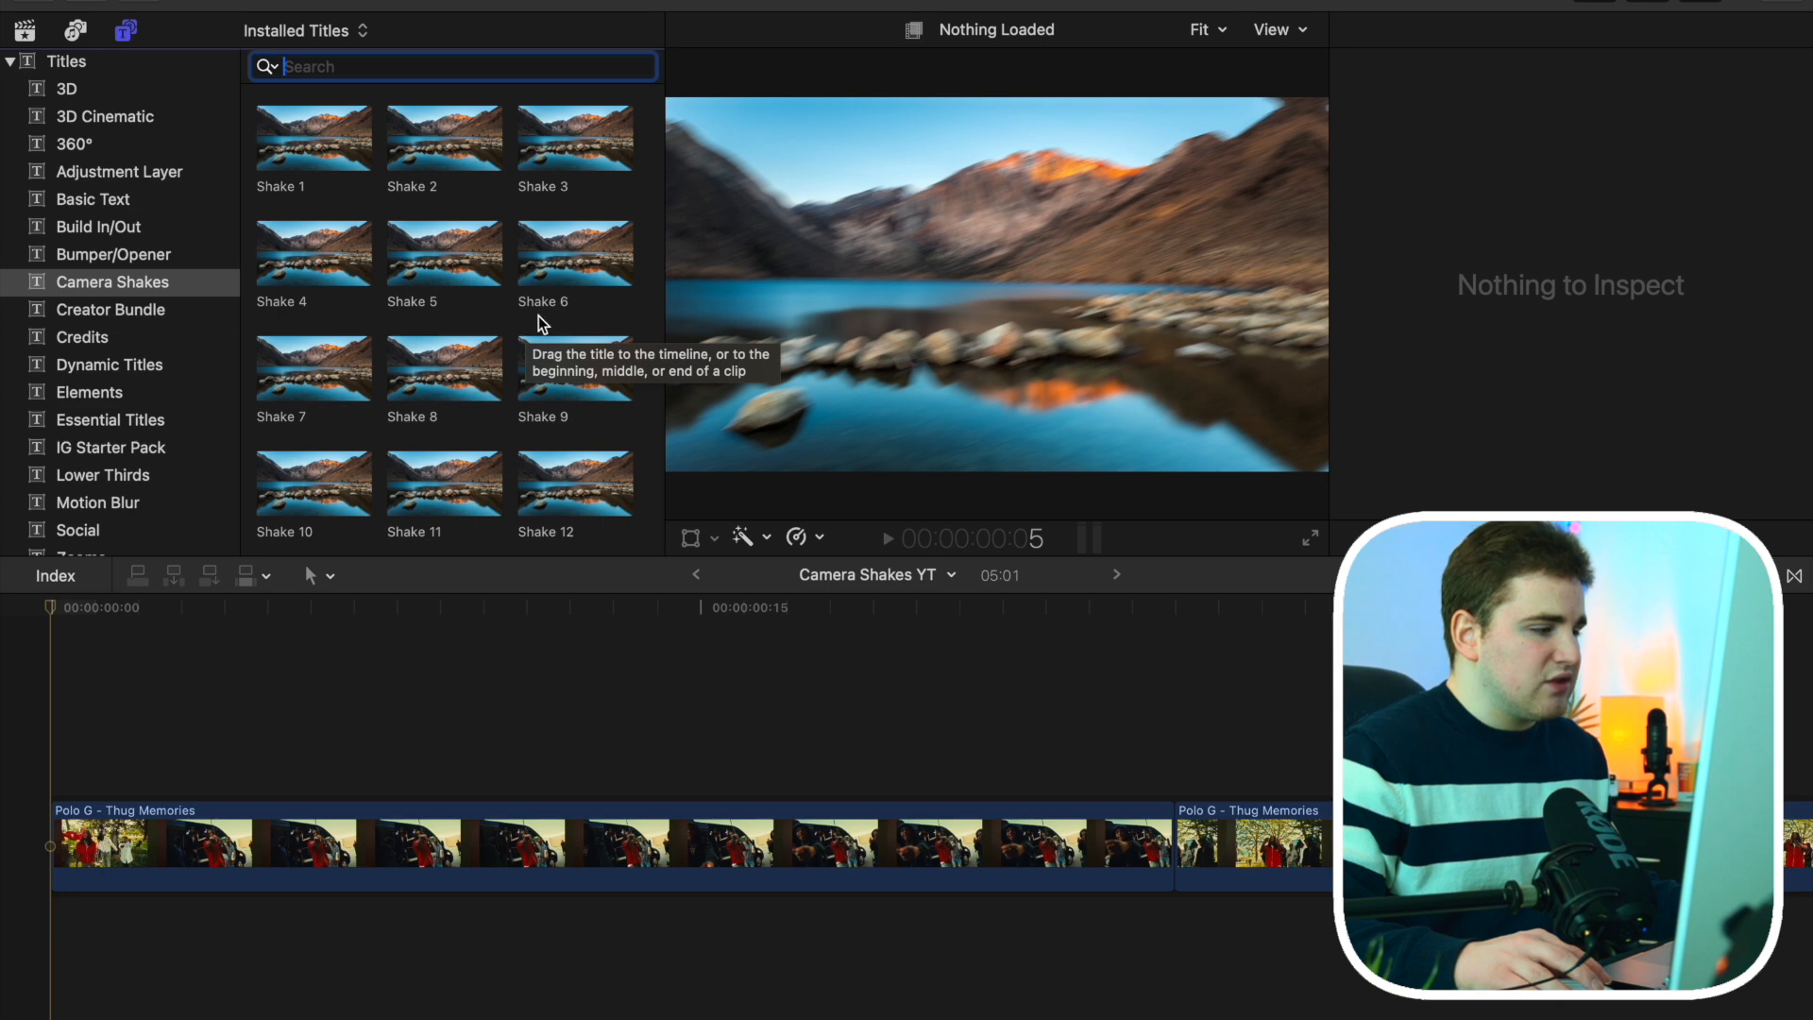
mouse_move(563, 279)
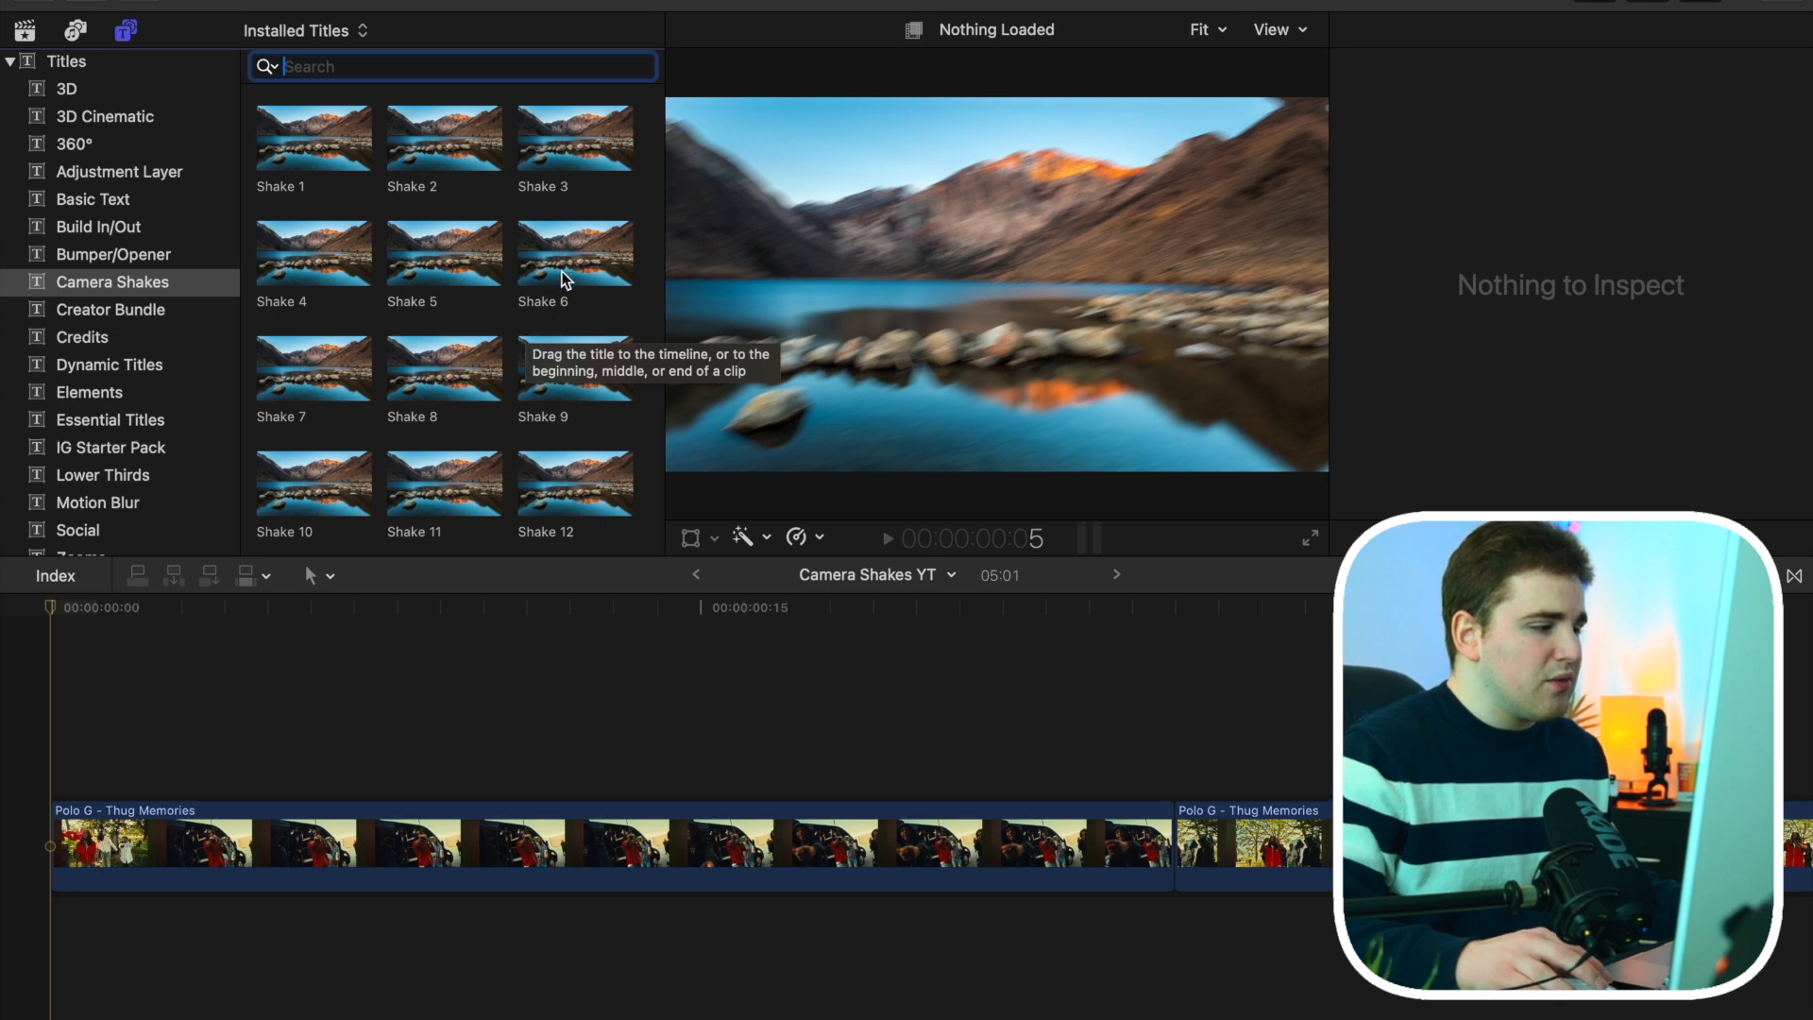
Place the Shake 6 title above the cut into the second Polo G clip
left_click(576, 253)
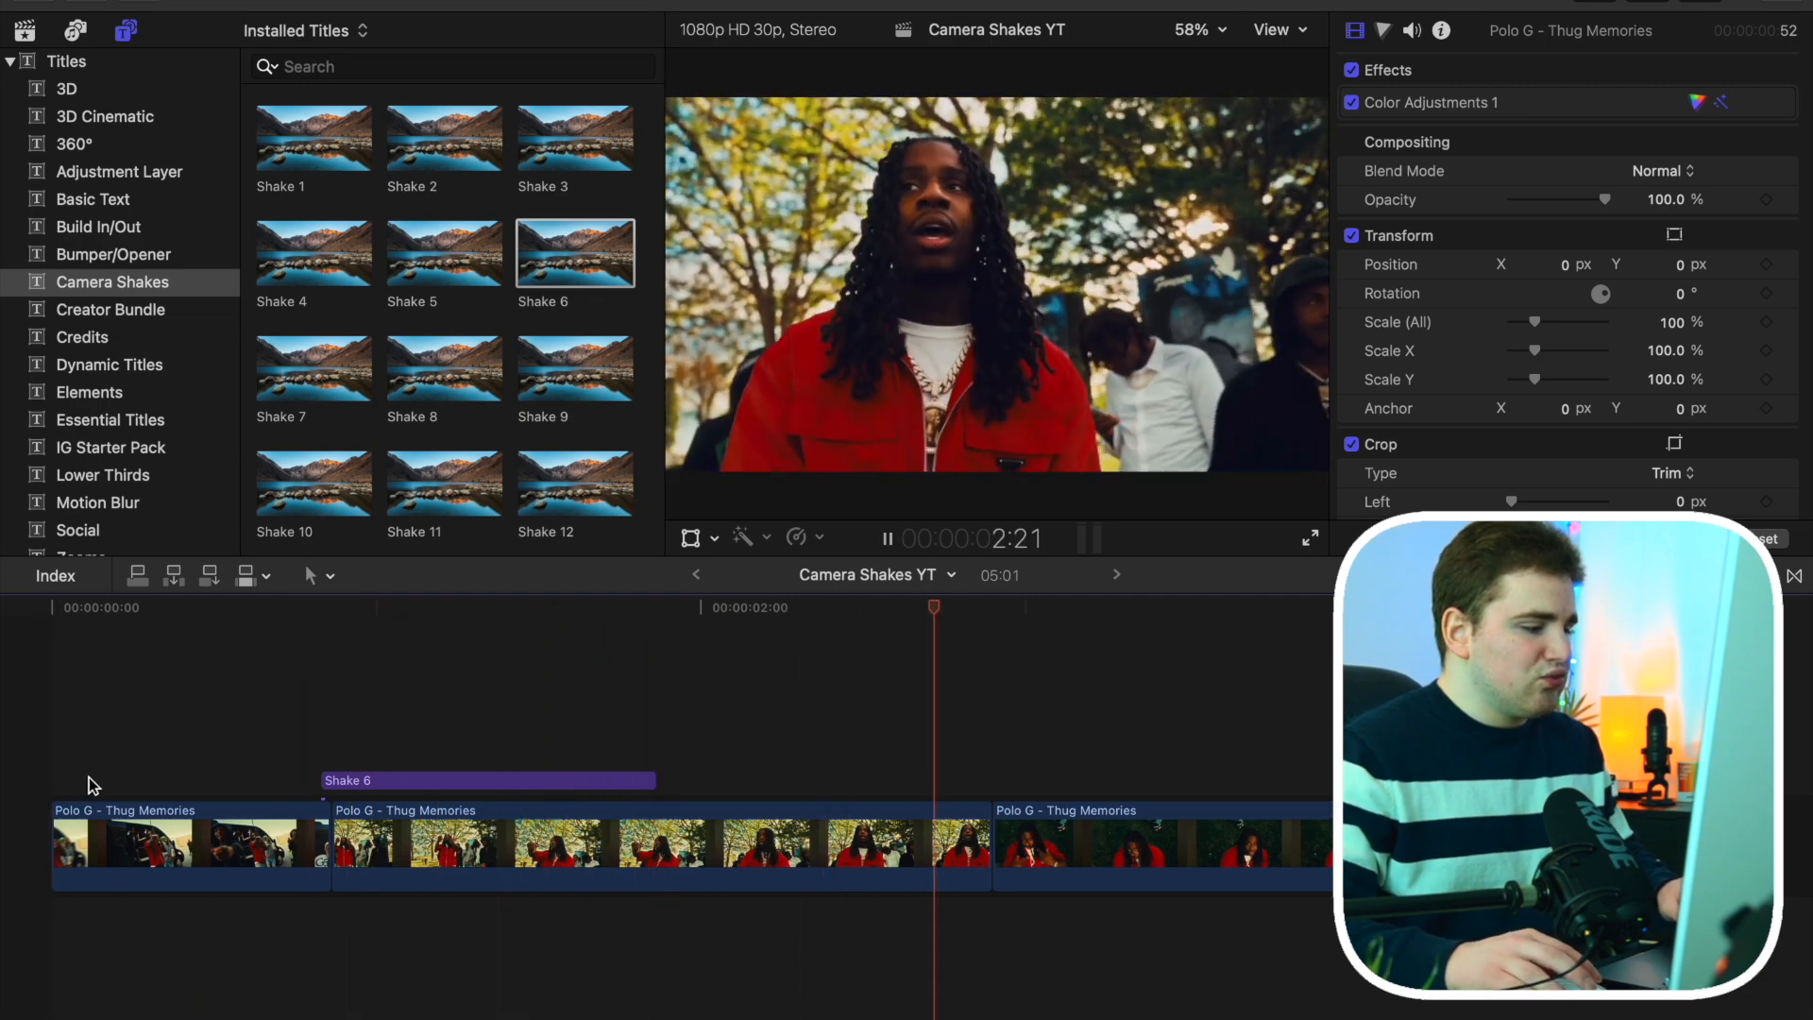
left_click(480, 607)
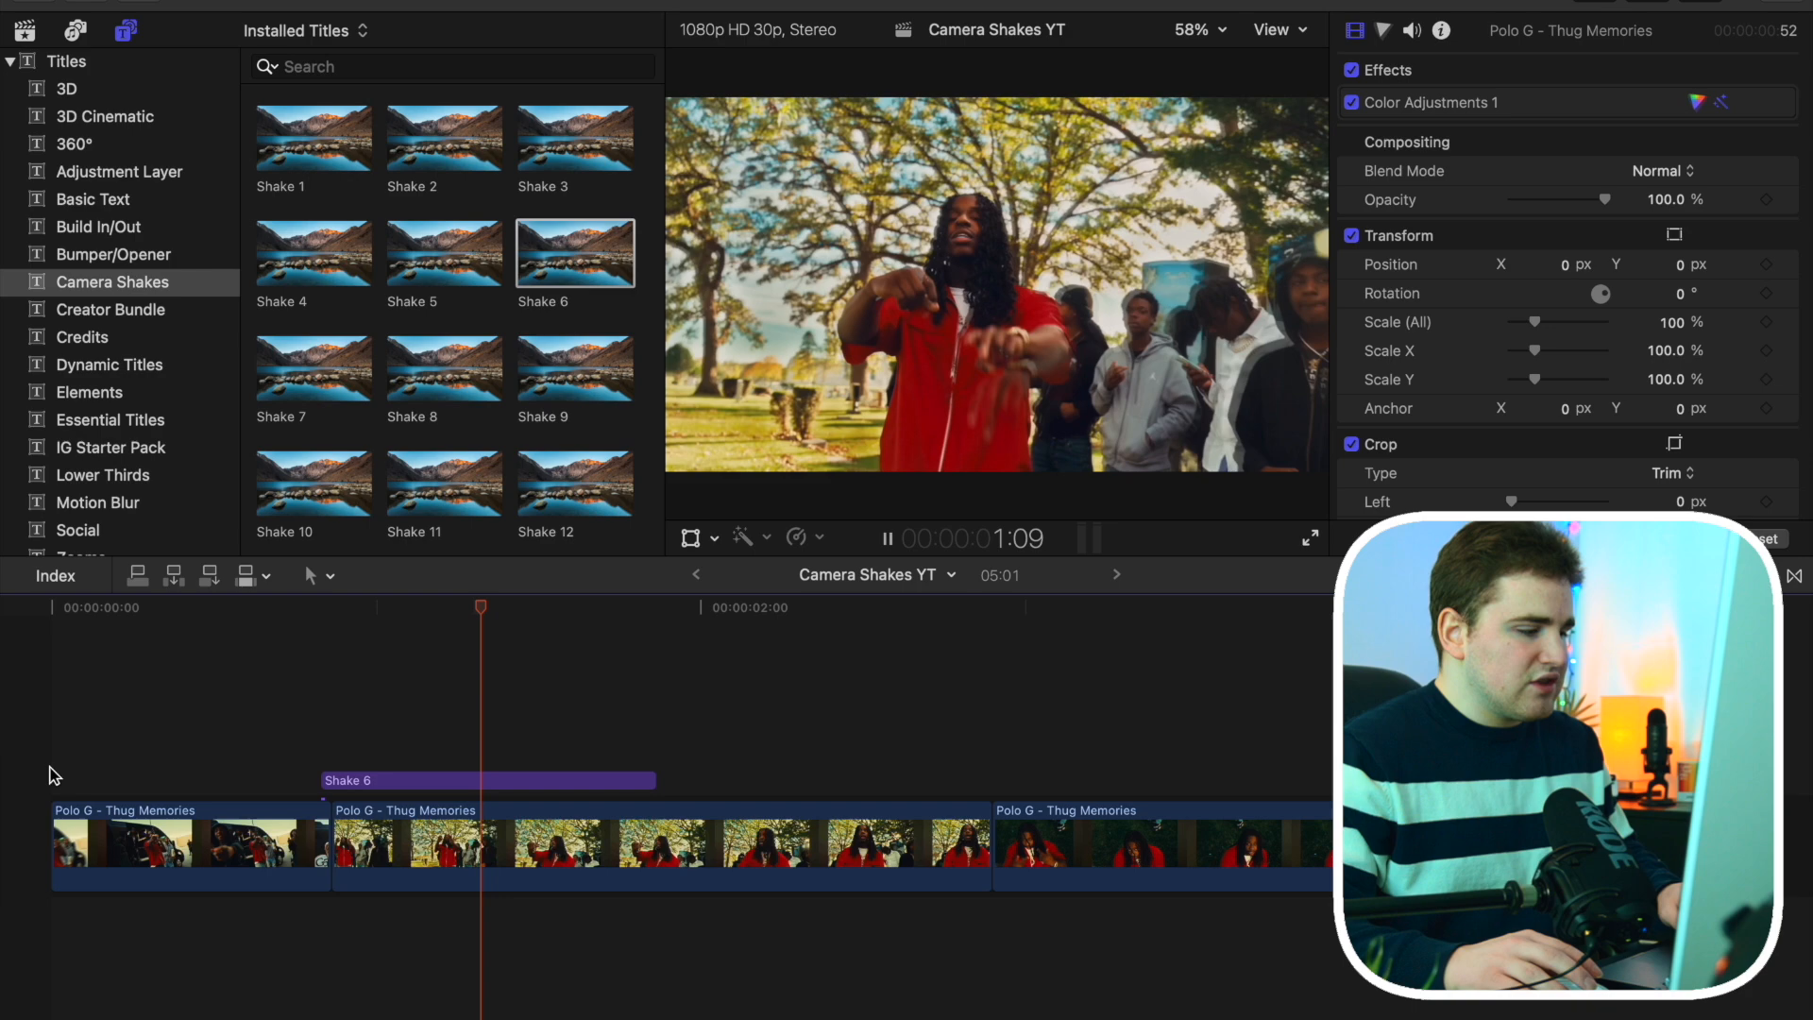
left_click(485, 779)
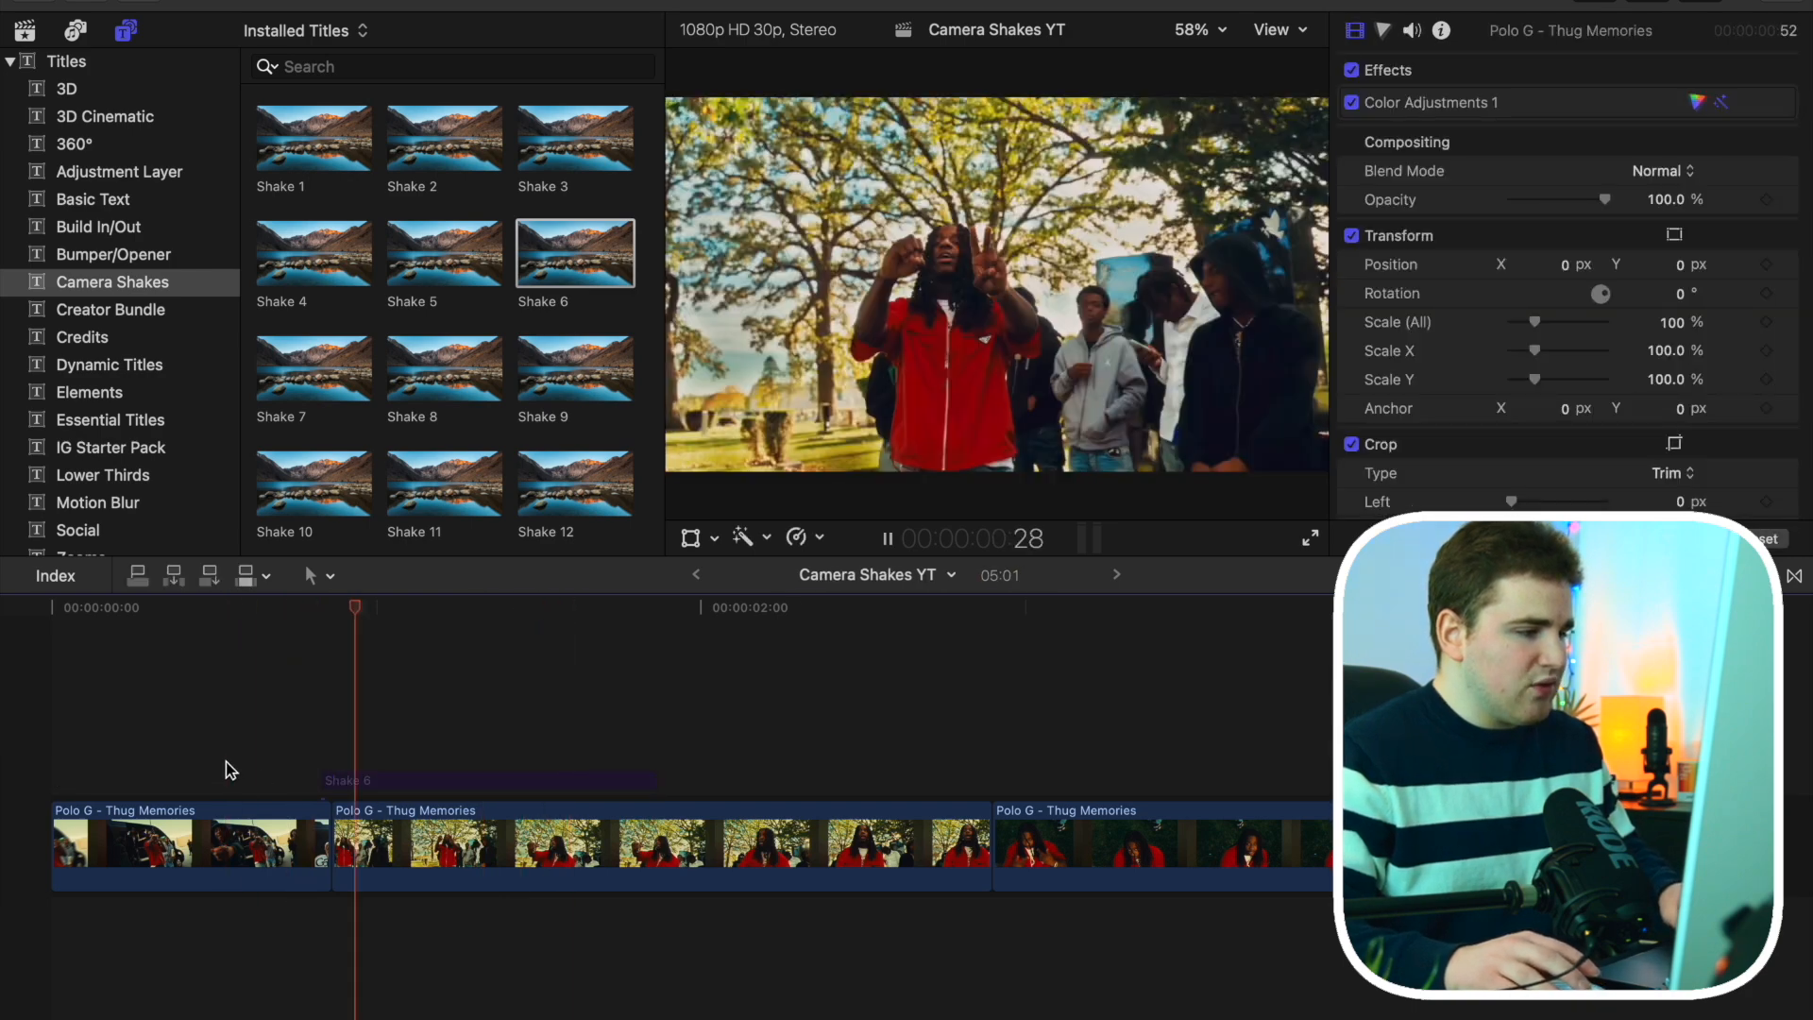
left_click(485, 779)
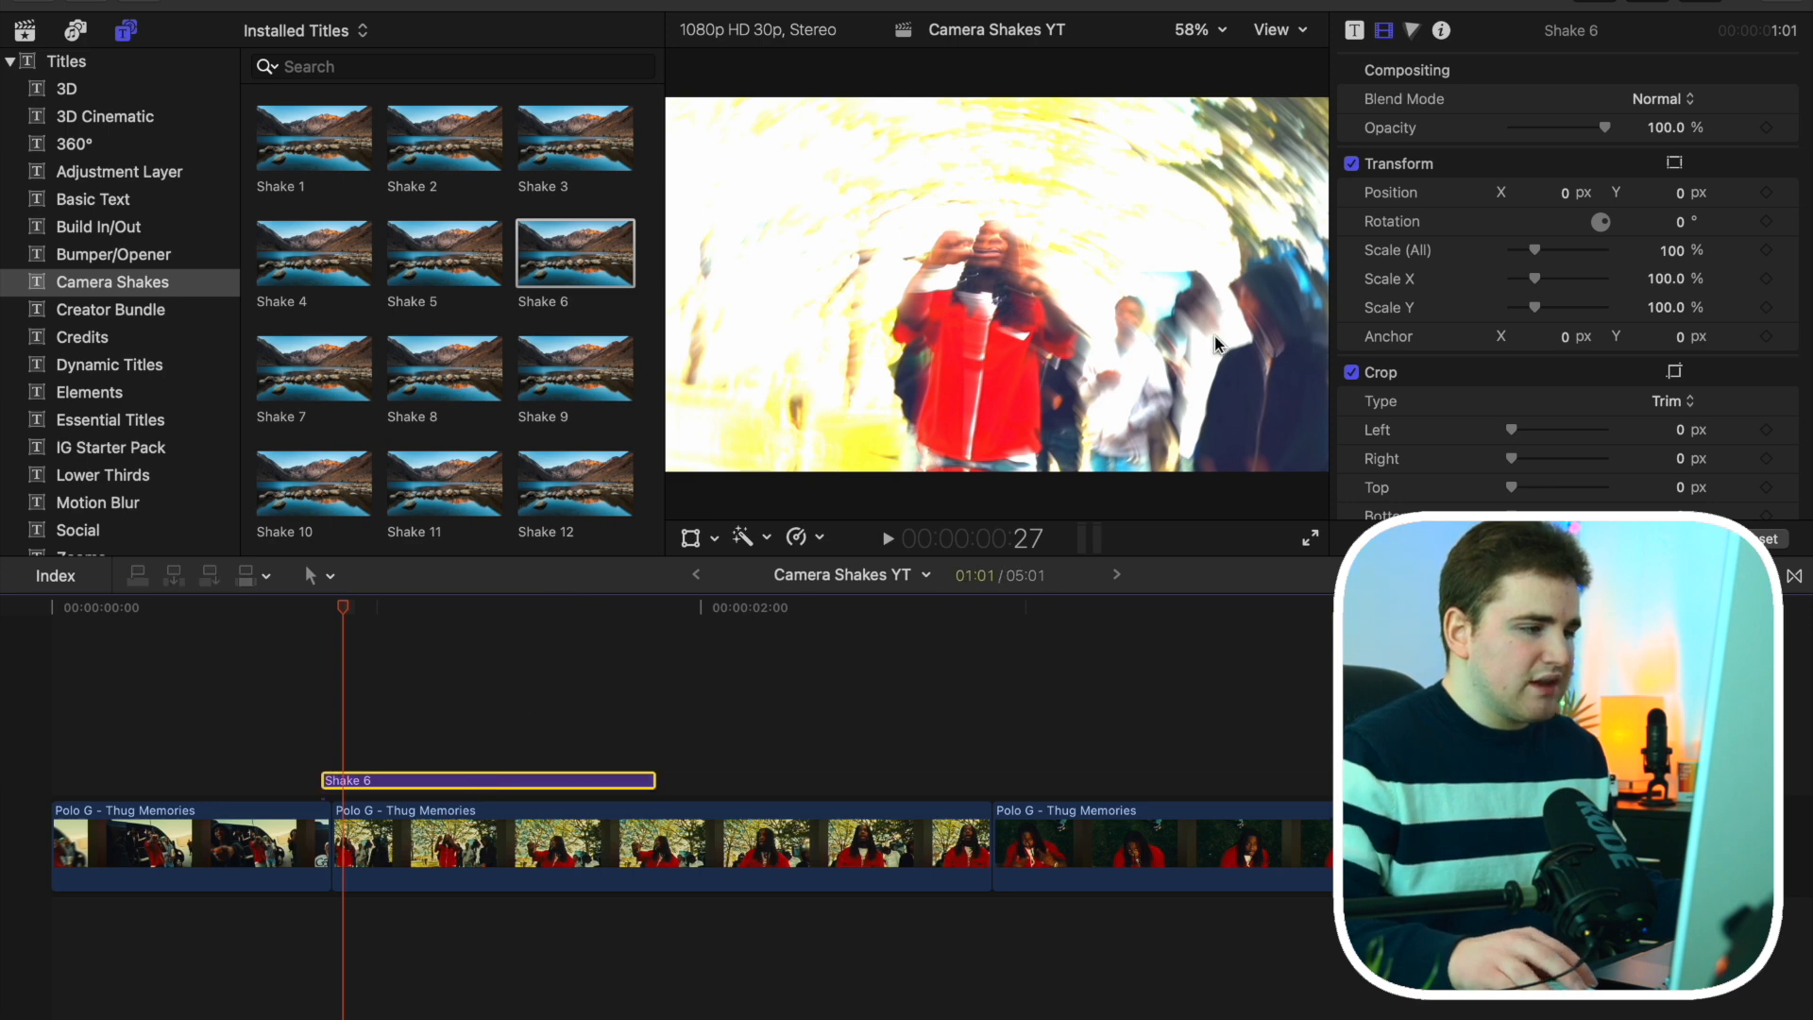
left_click(1383, 30)
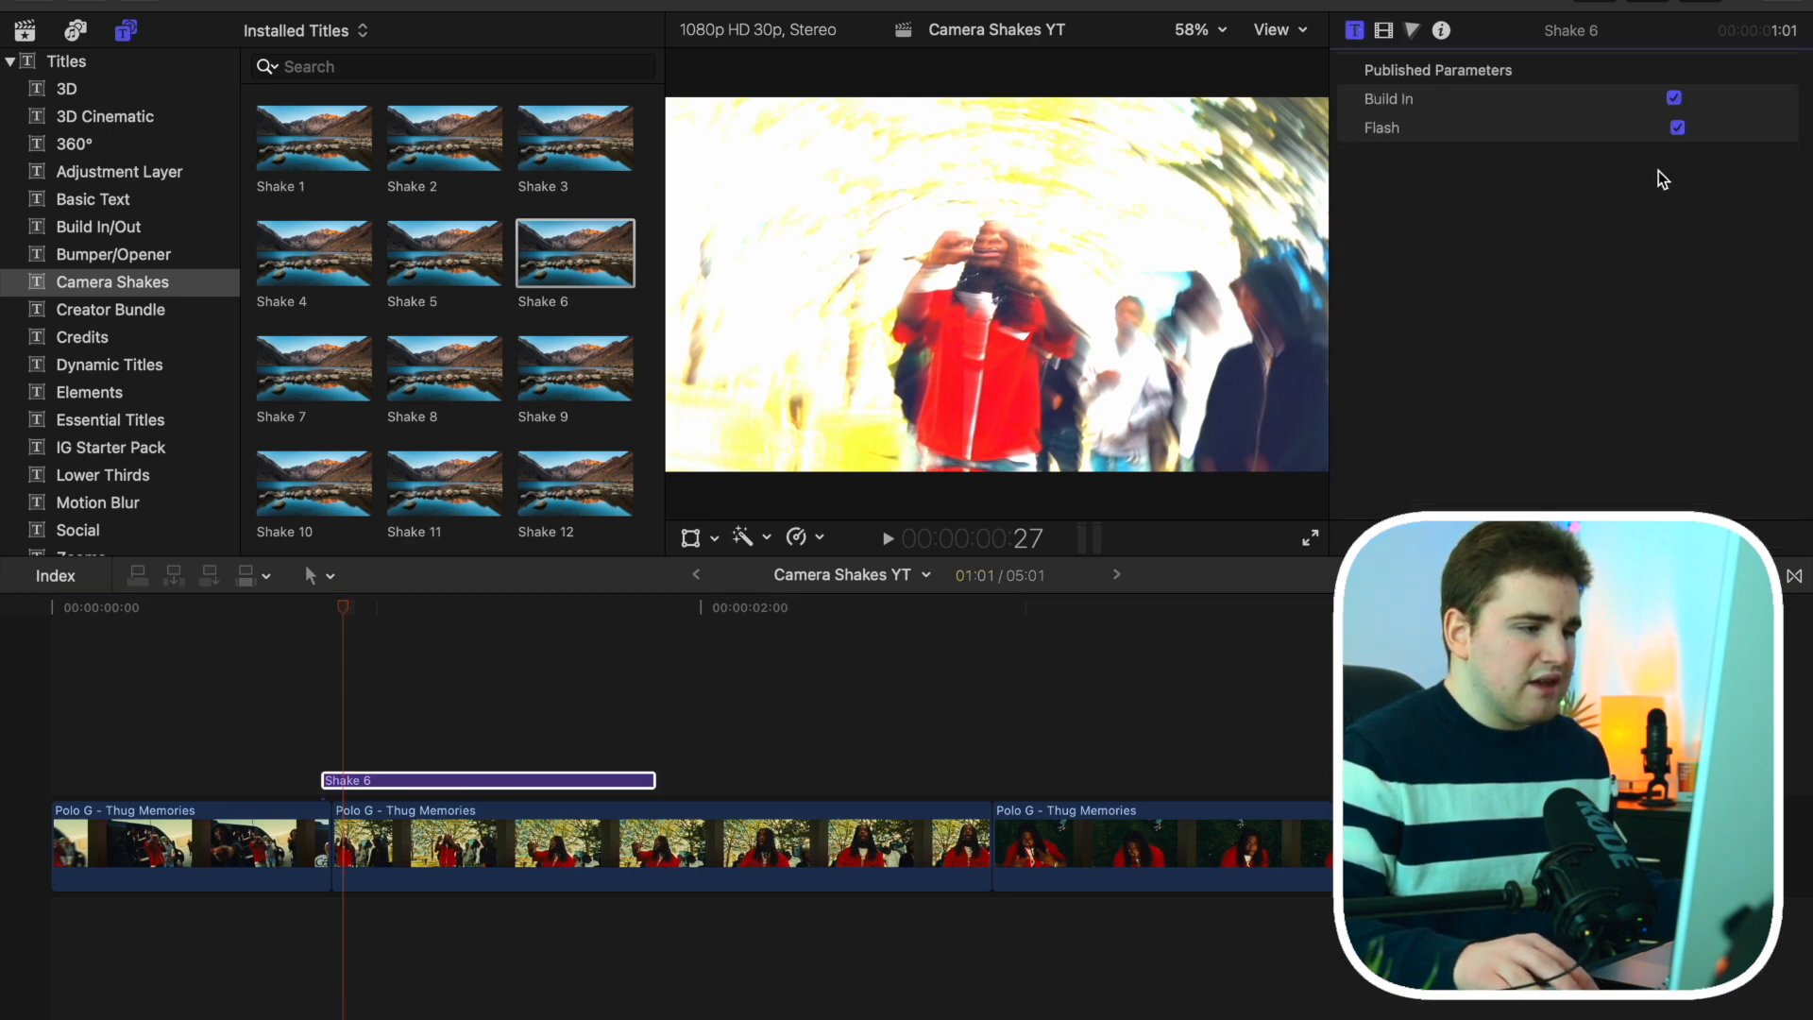
left_click(1677, 127)
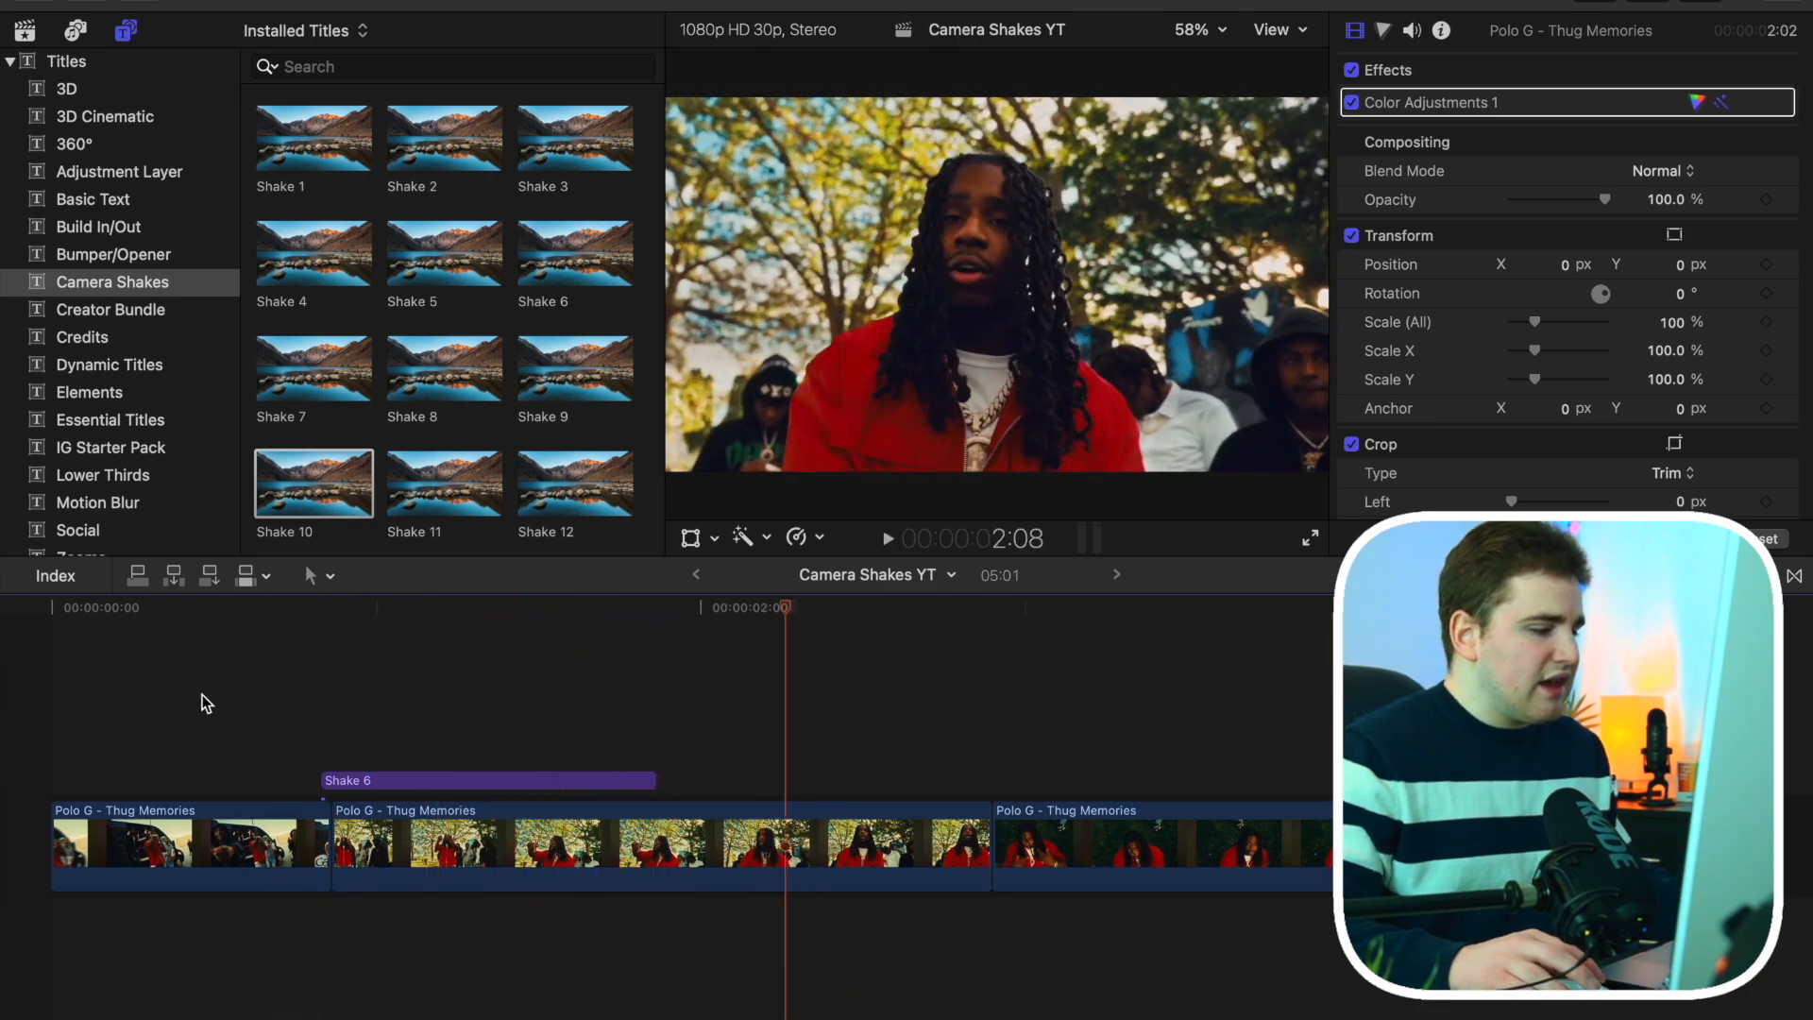
Replace the Shake 6 title over the cut with Shake 12
left_click(486, 780)
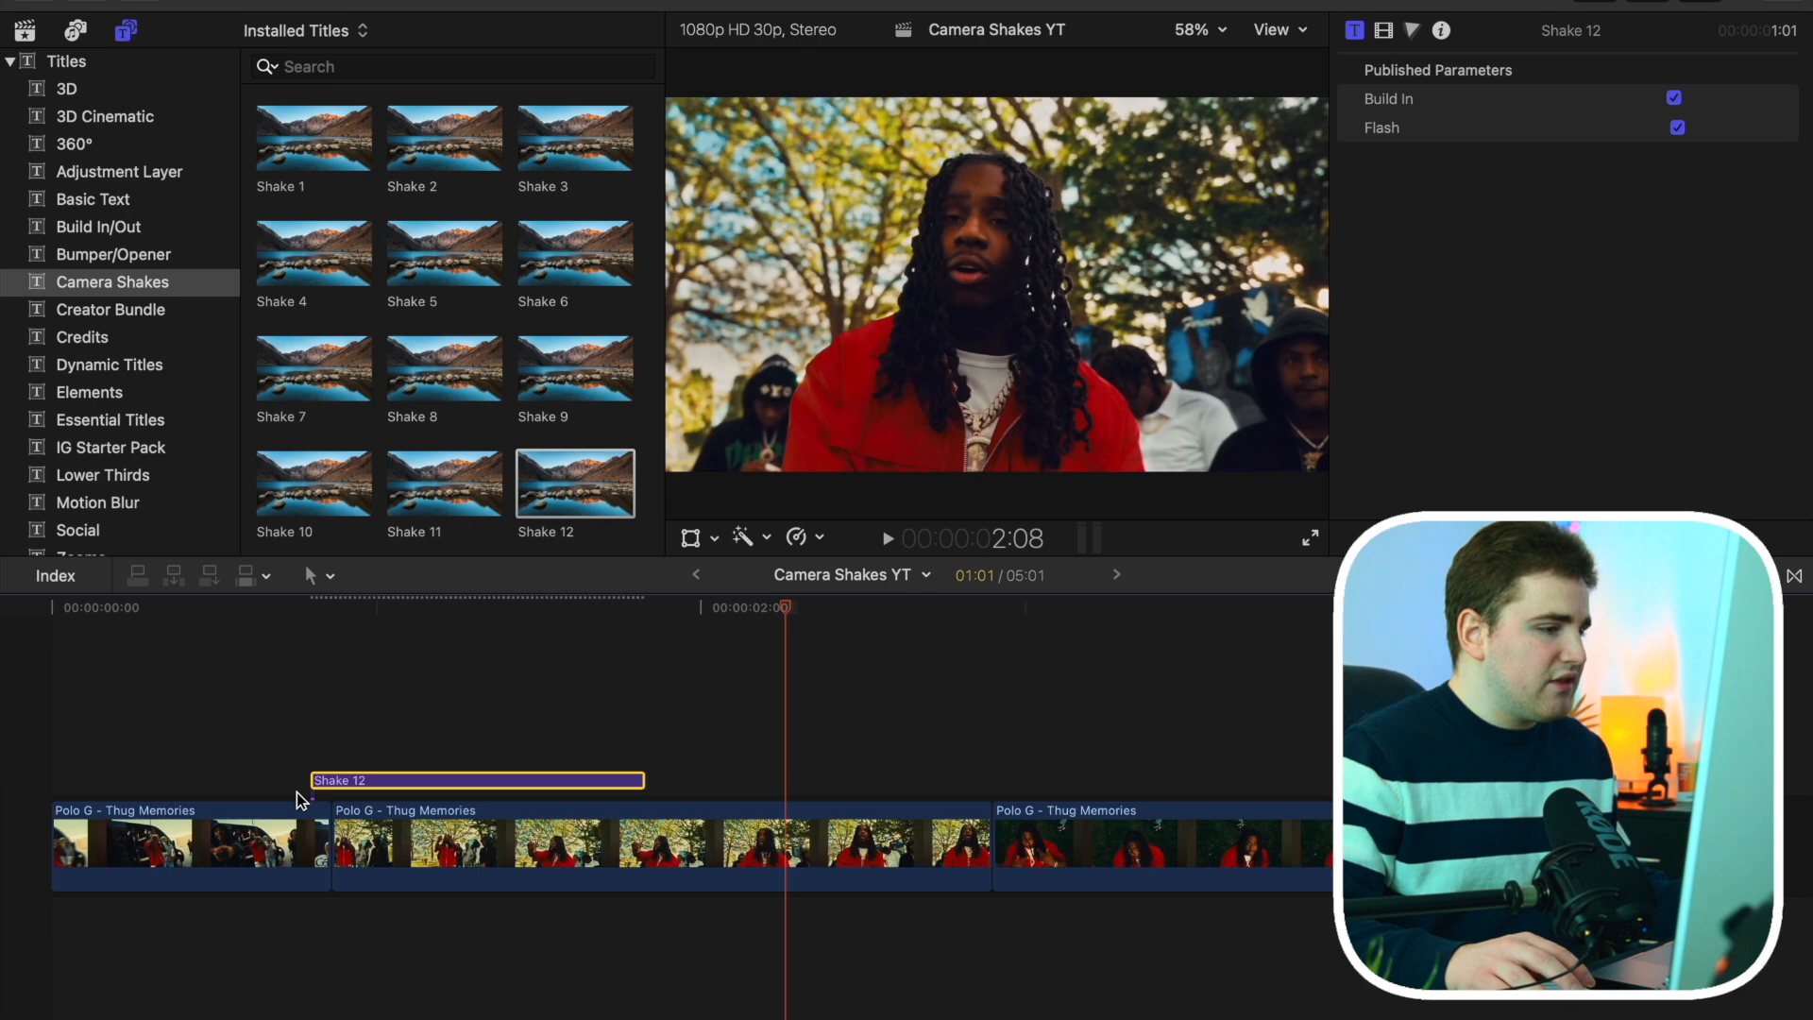
mouse_move(1685, 161)
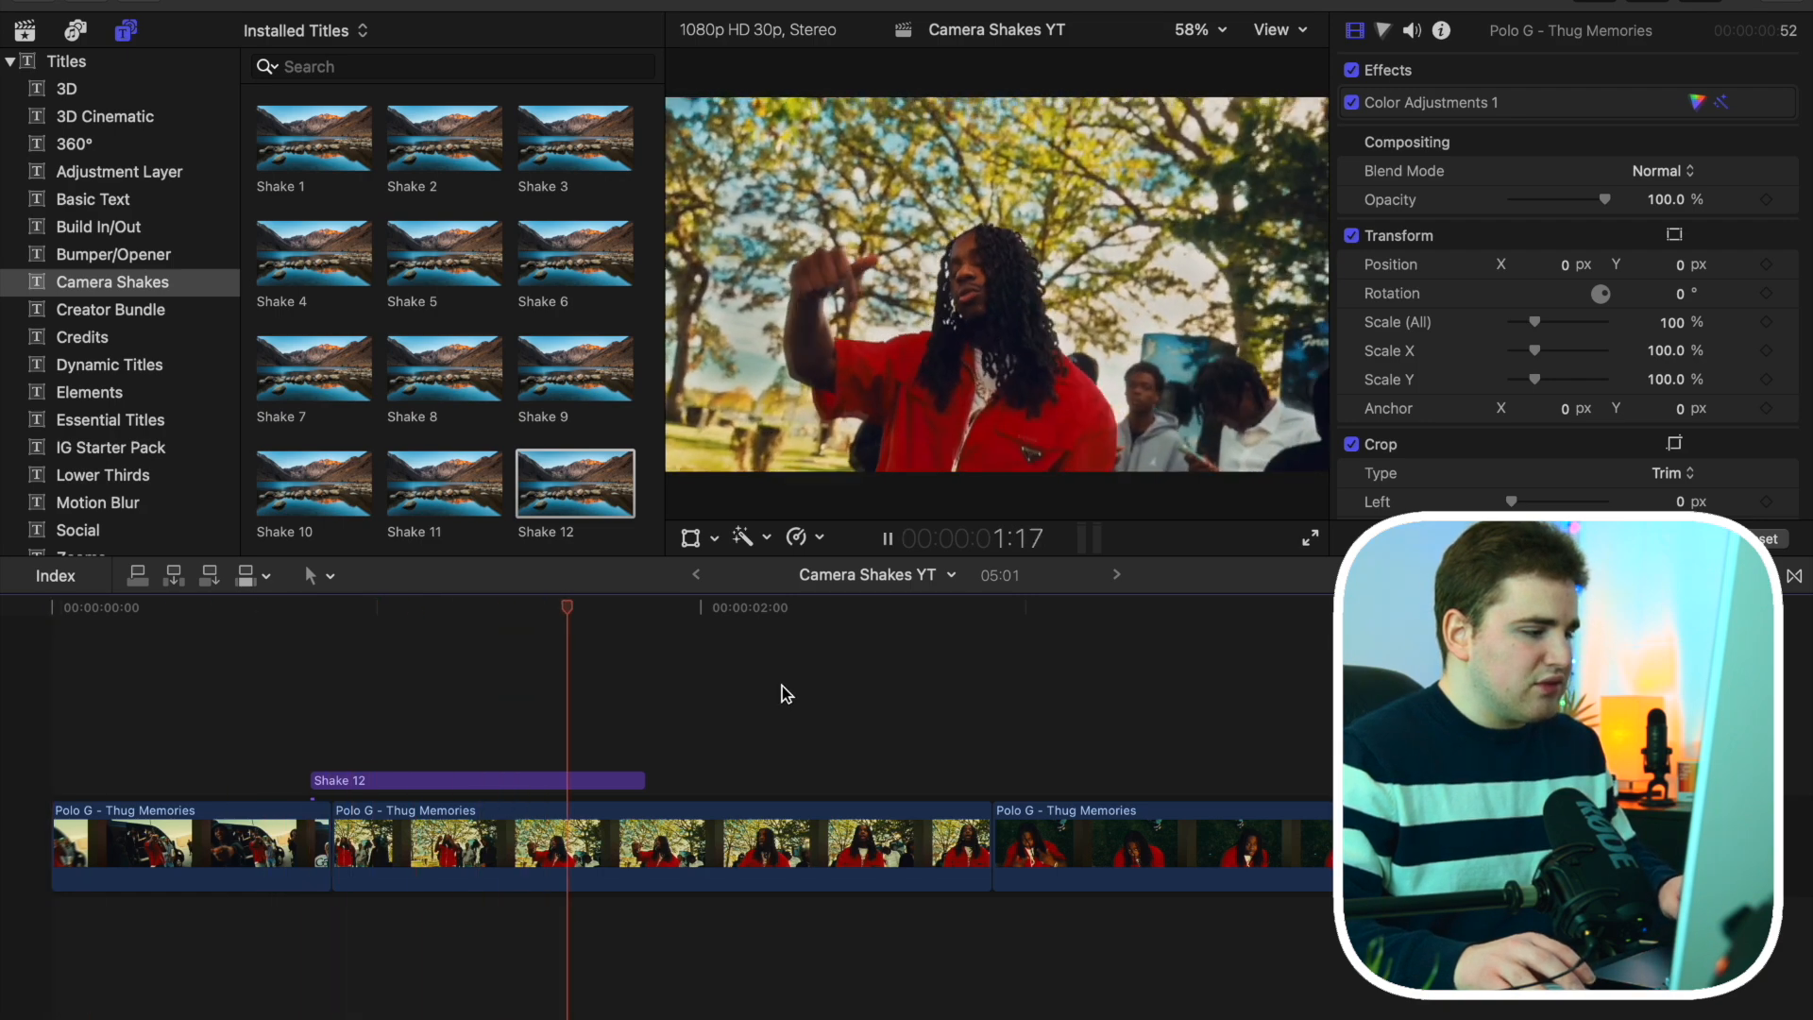
left_click(474, 779)
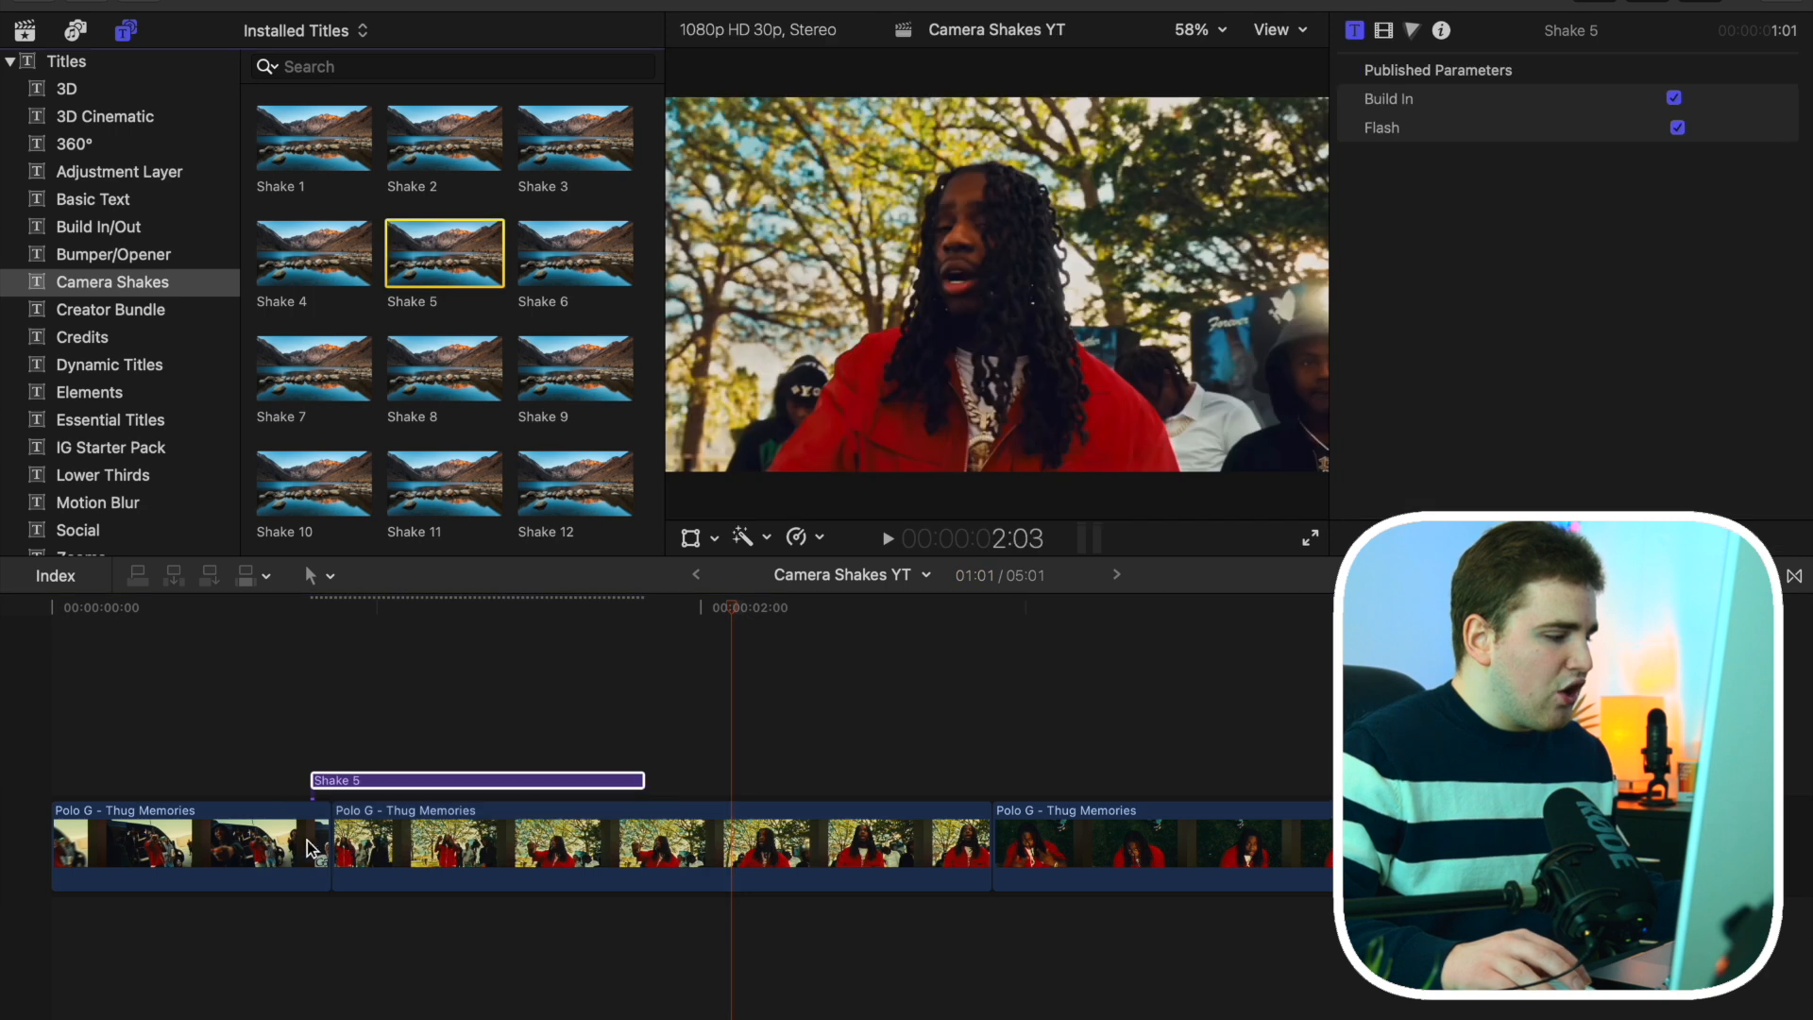
mouse_move(289, 815)
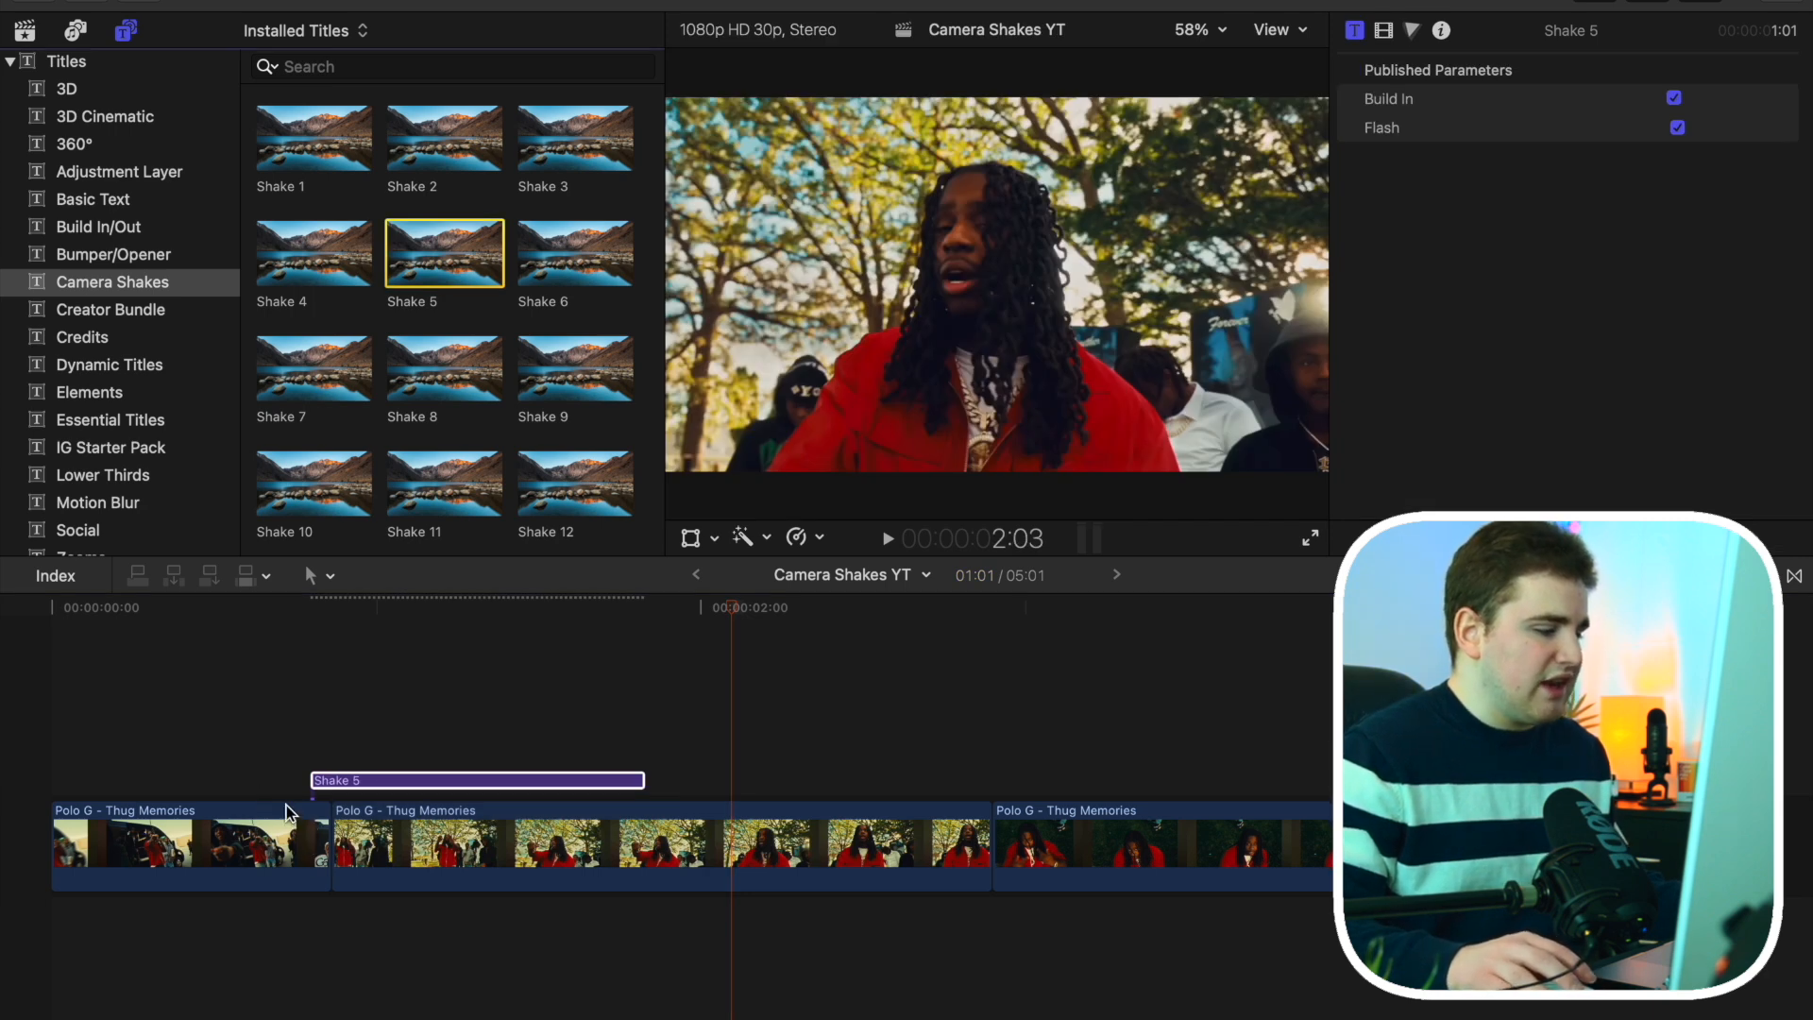
mouse_move(193, 804)
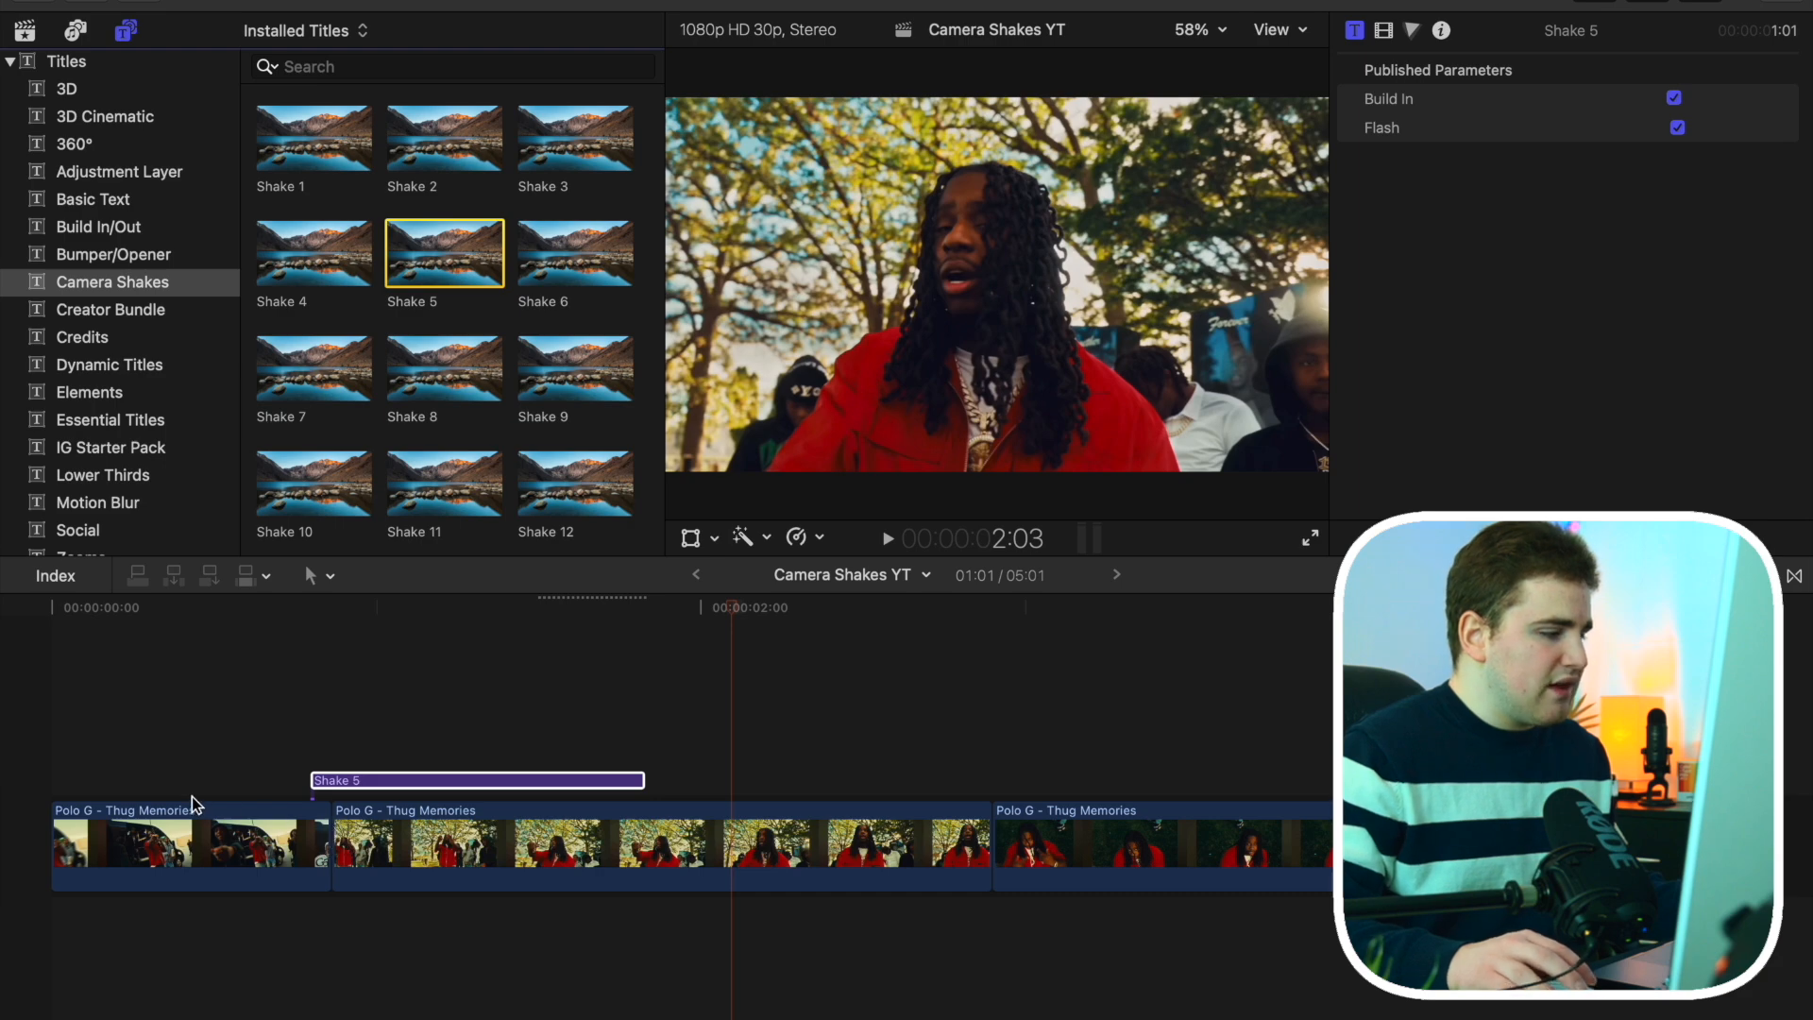
Swap the Shake 12 title for Shake 5 across the two Polo G clips
left_click(174, 844)
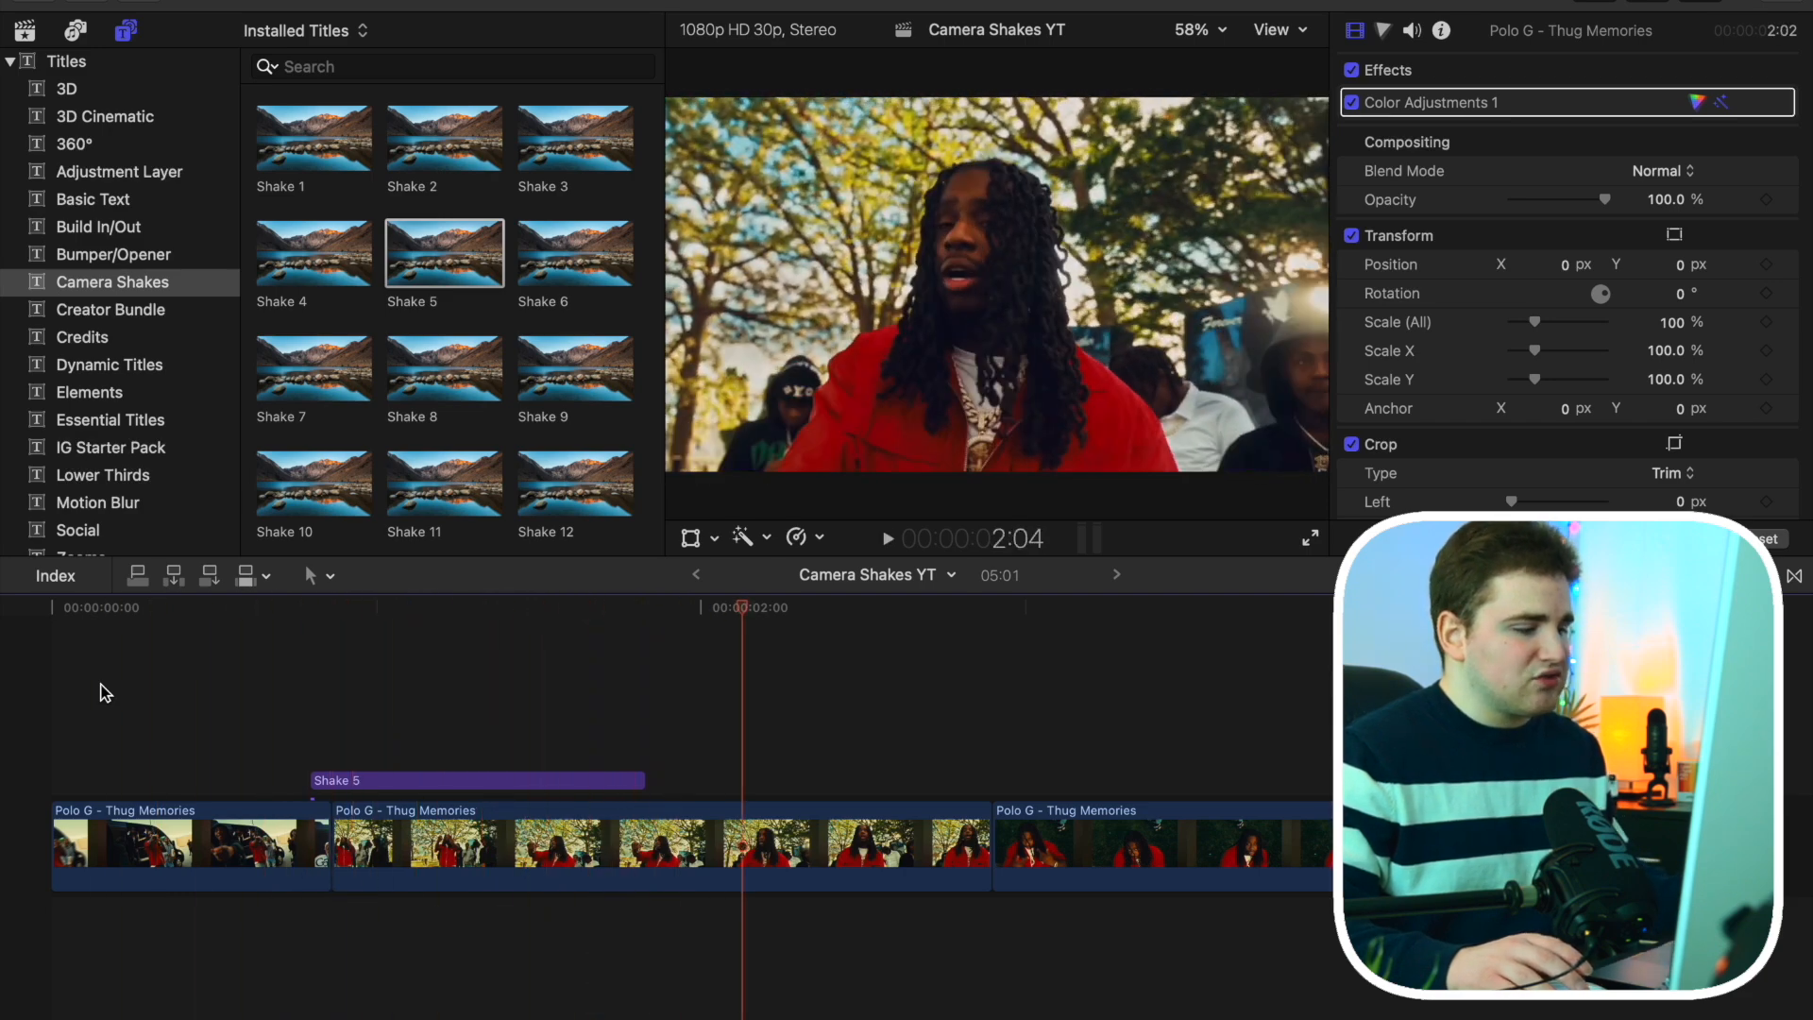
left_click(737, 614)
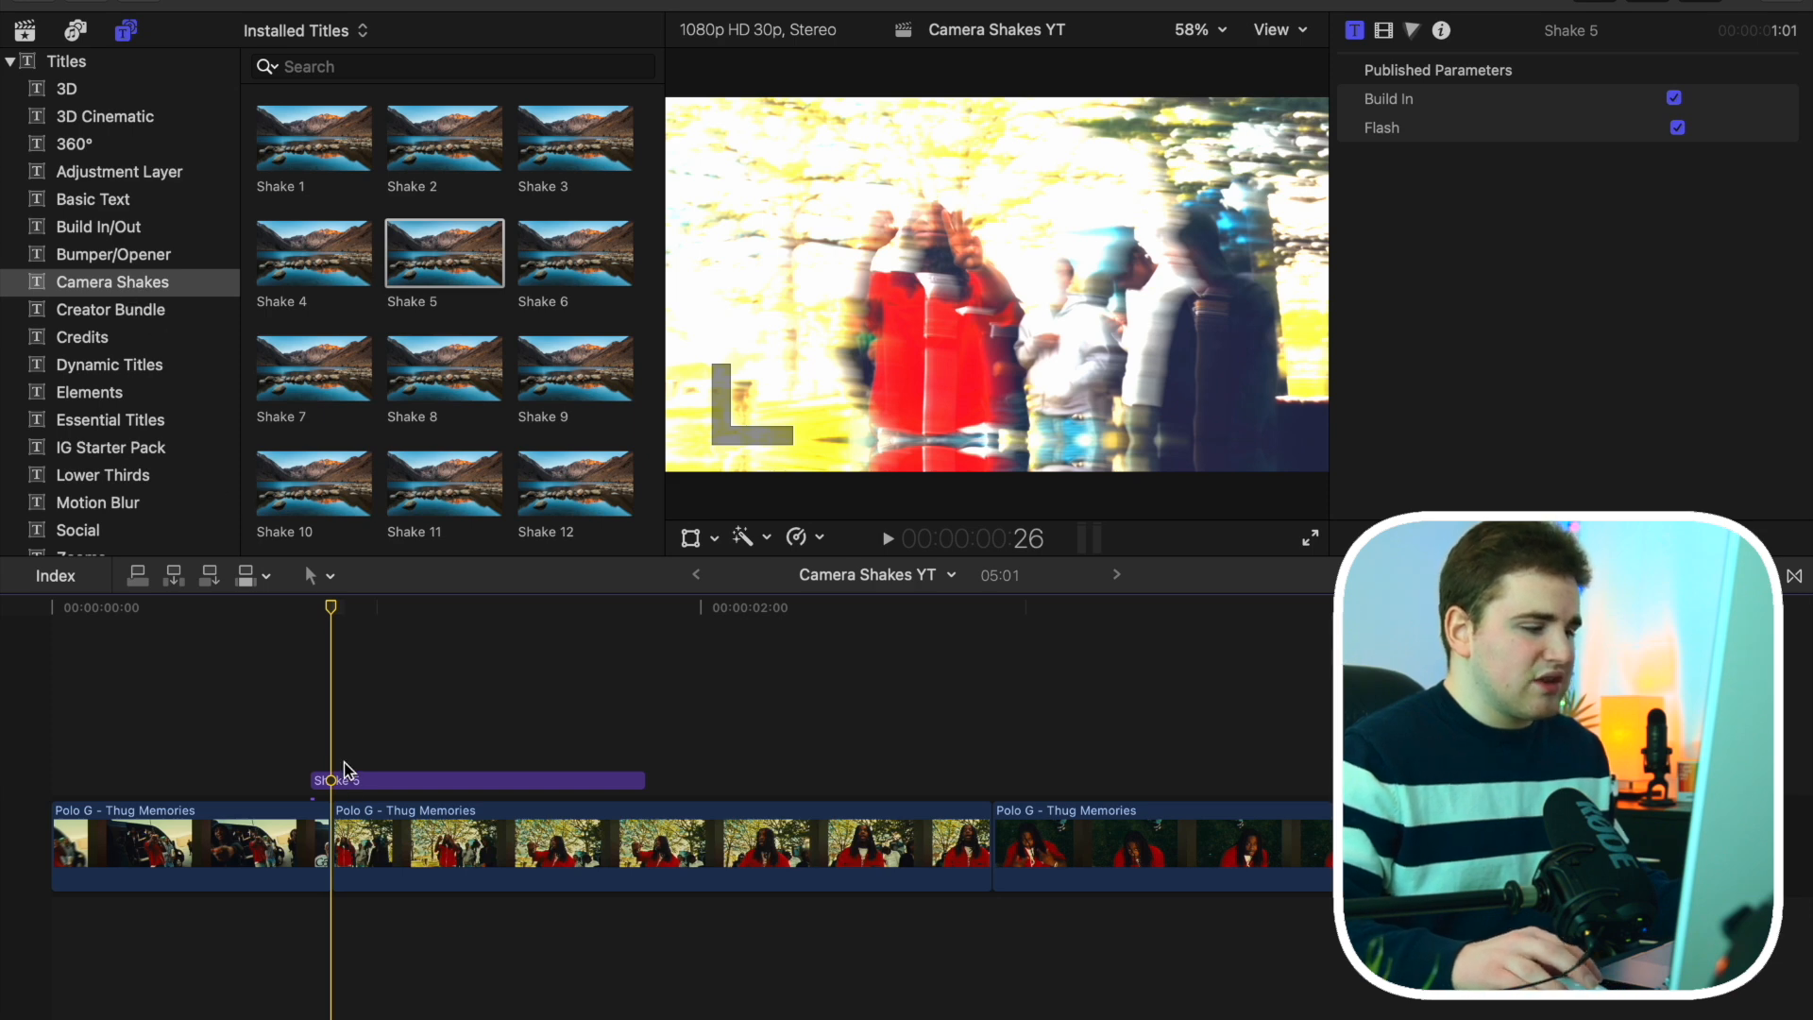
mouse_move(412, 743)
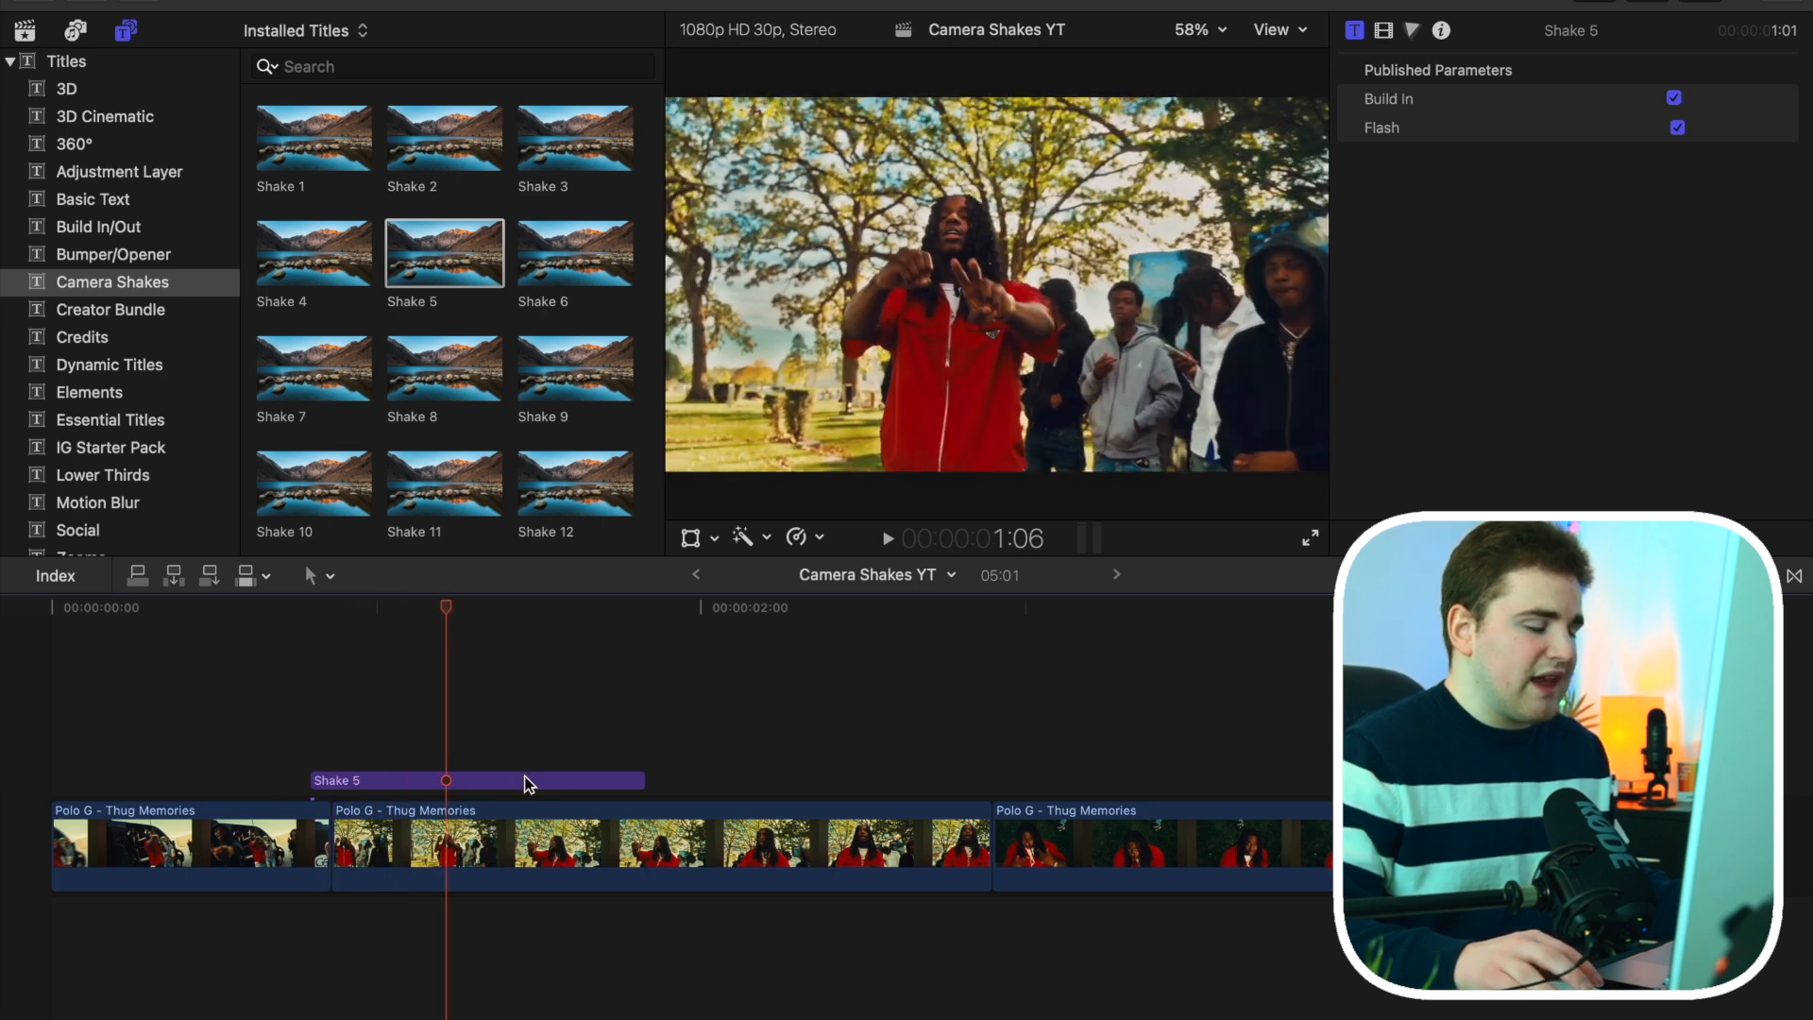
mouse_move(449, 758)
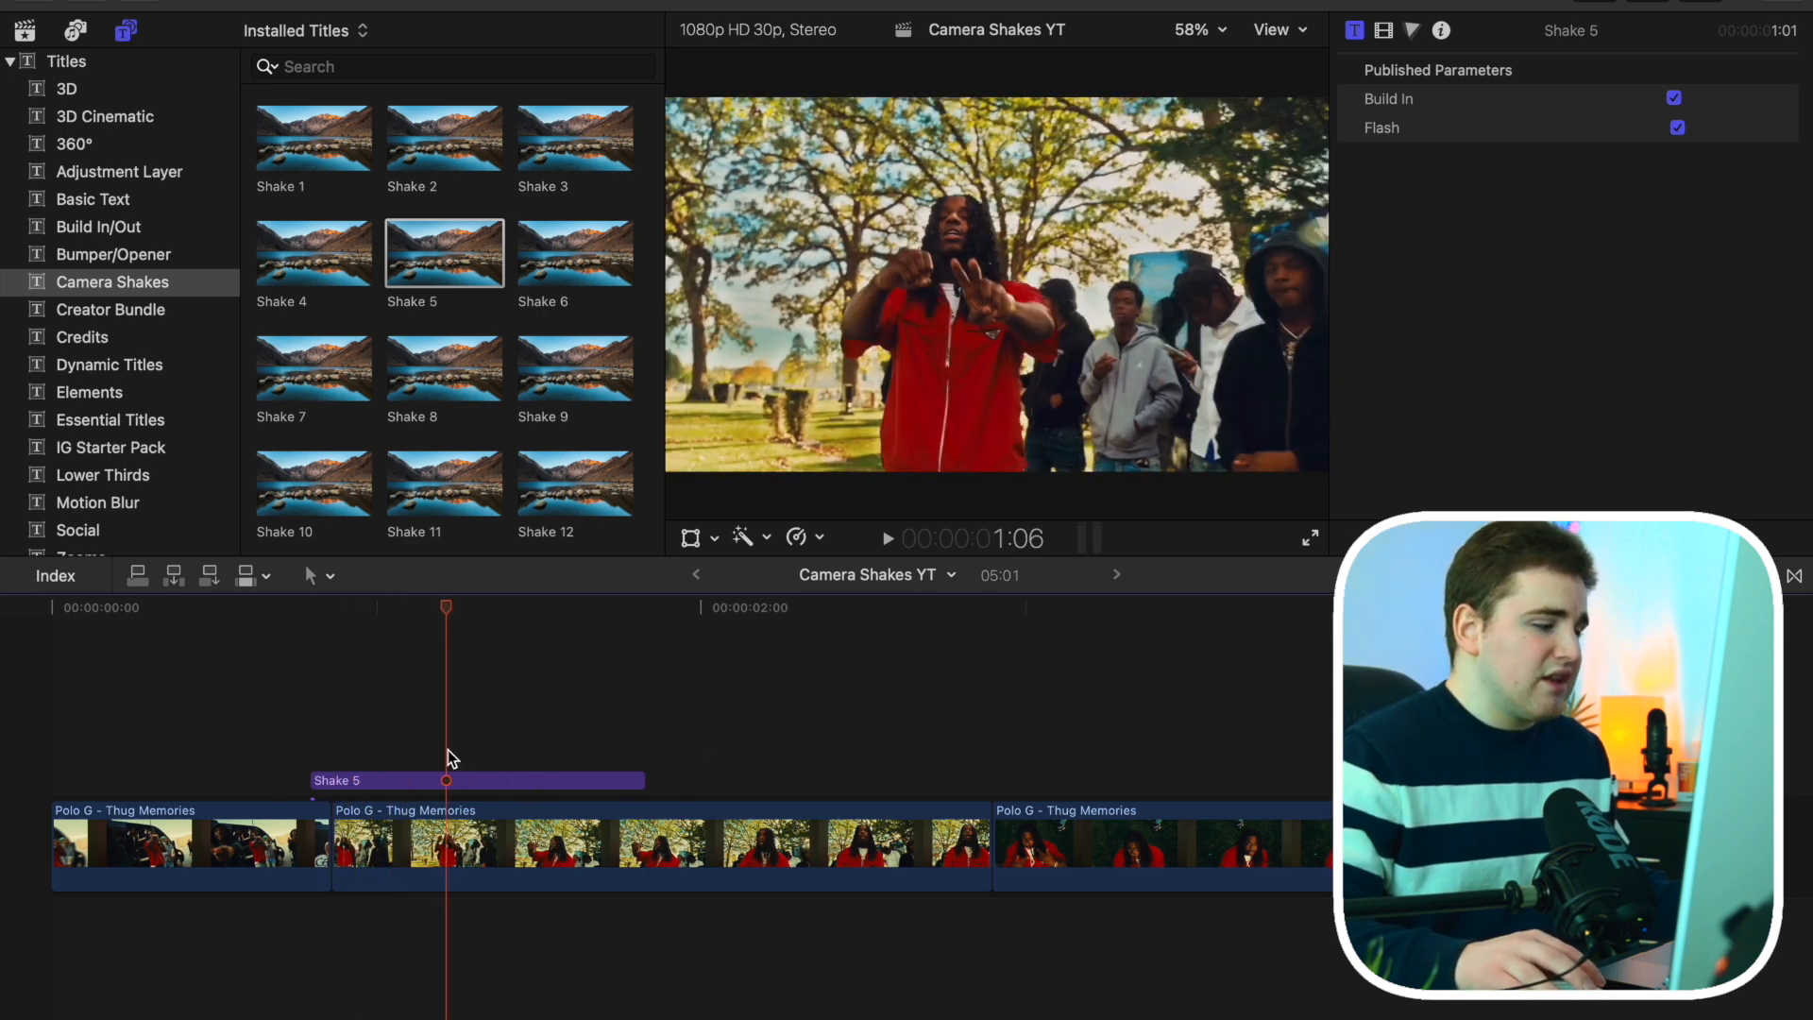
left_click(246, 607)
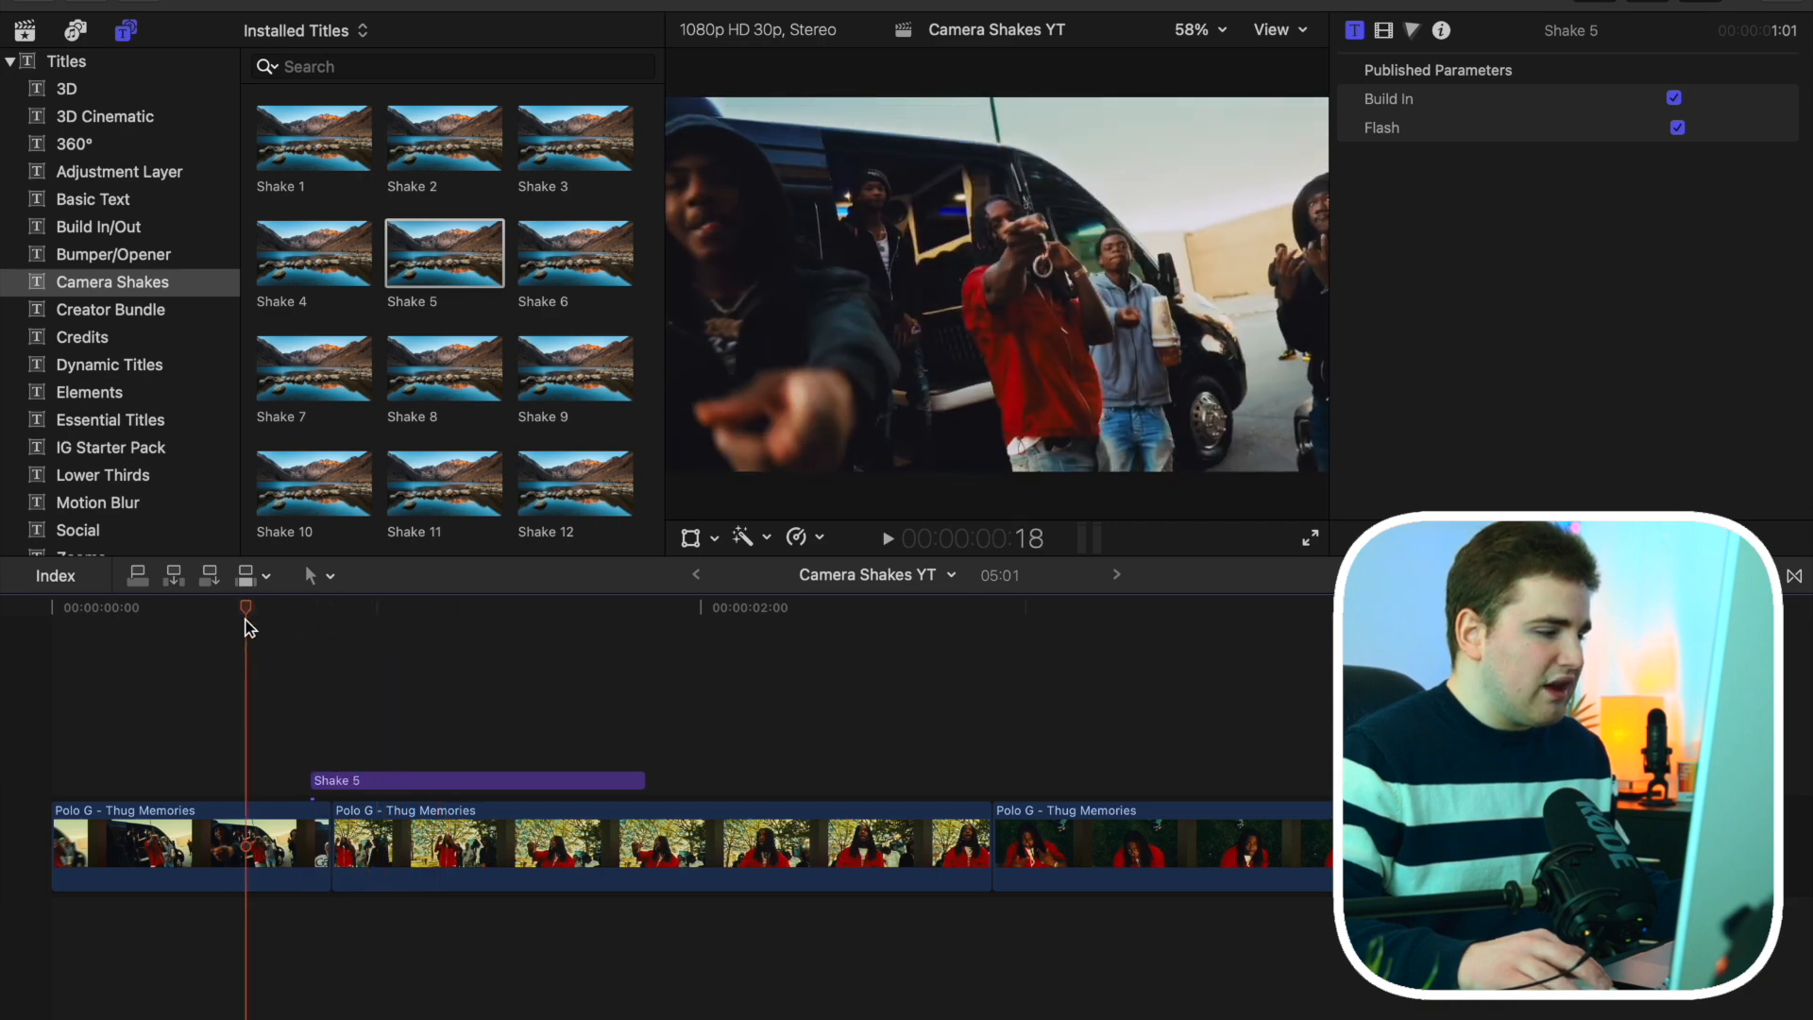
left_click(427, 607)
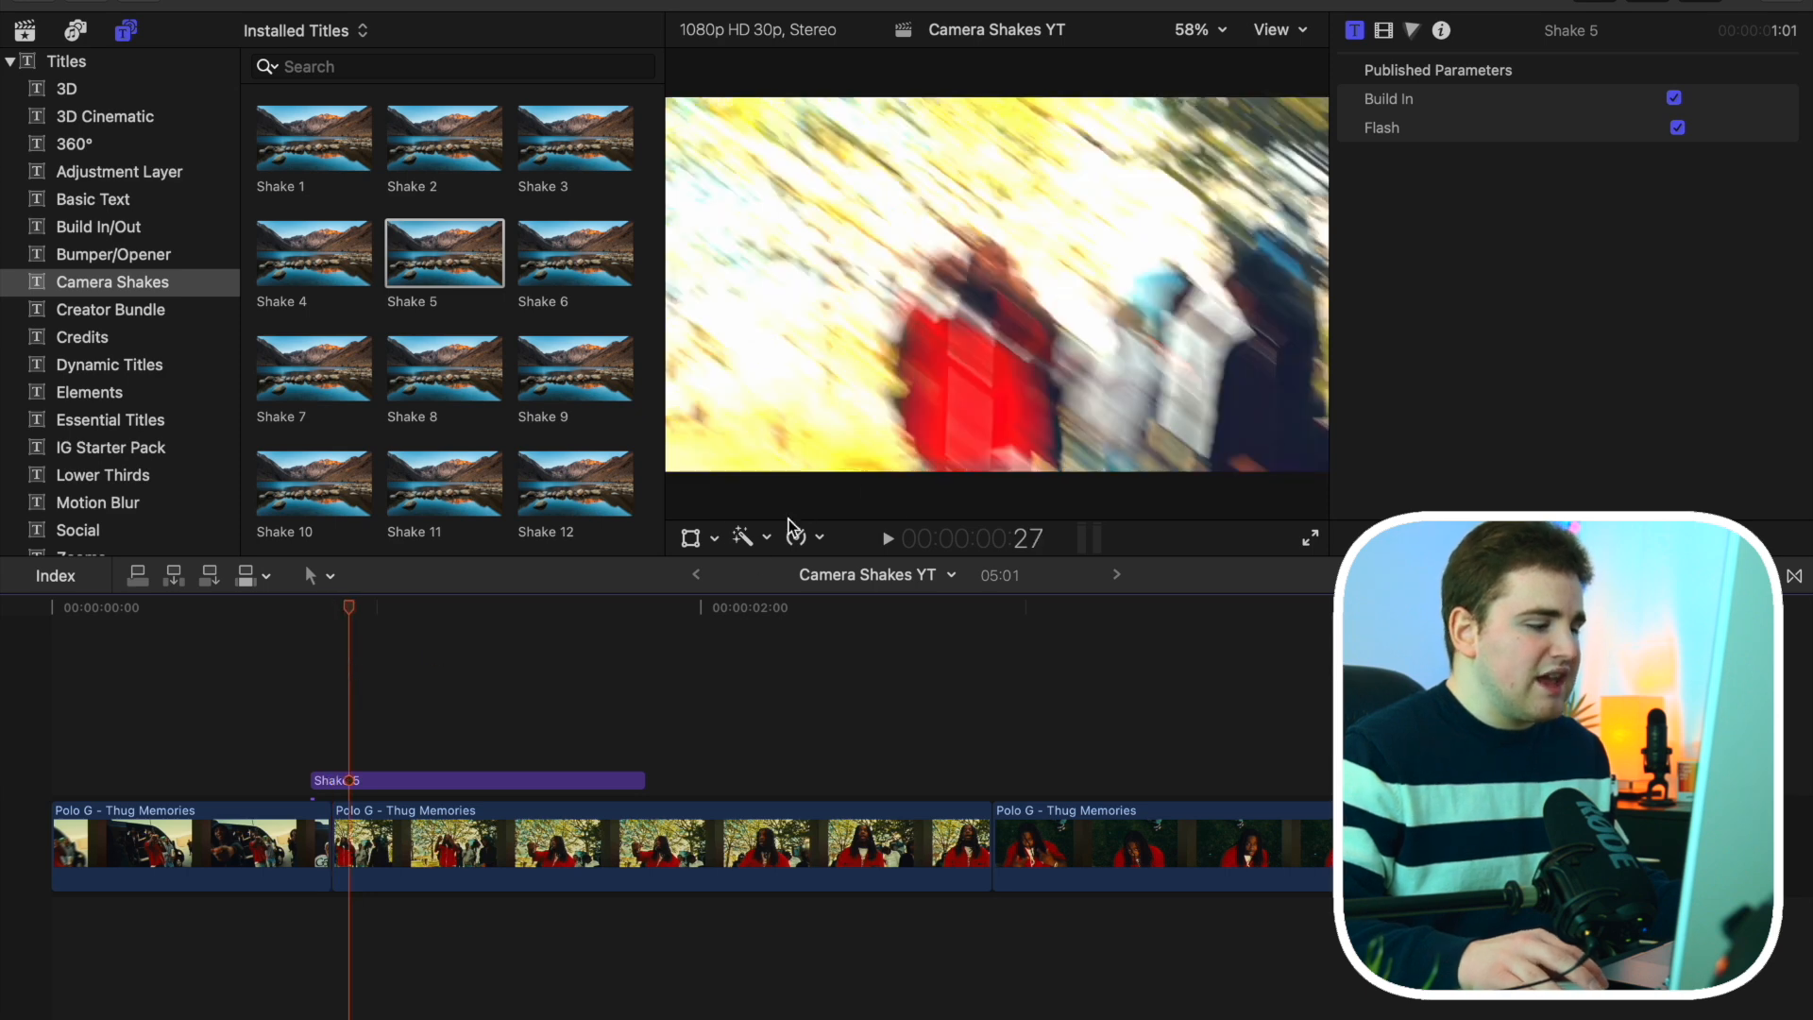
mouse_move(431, 709)
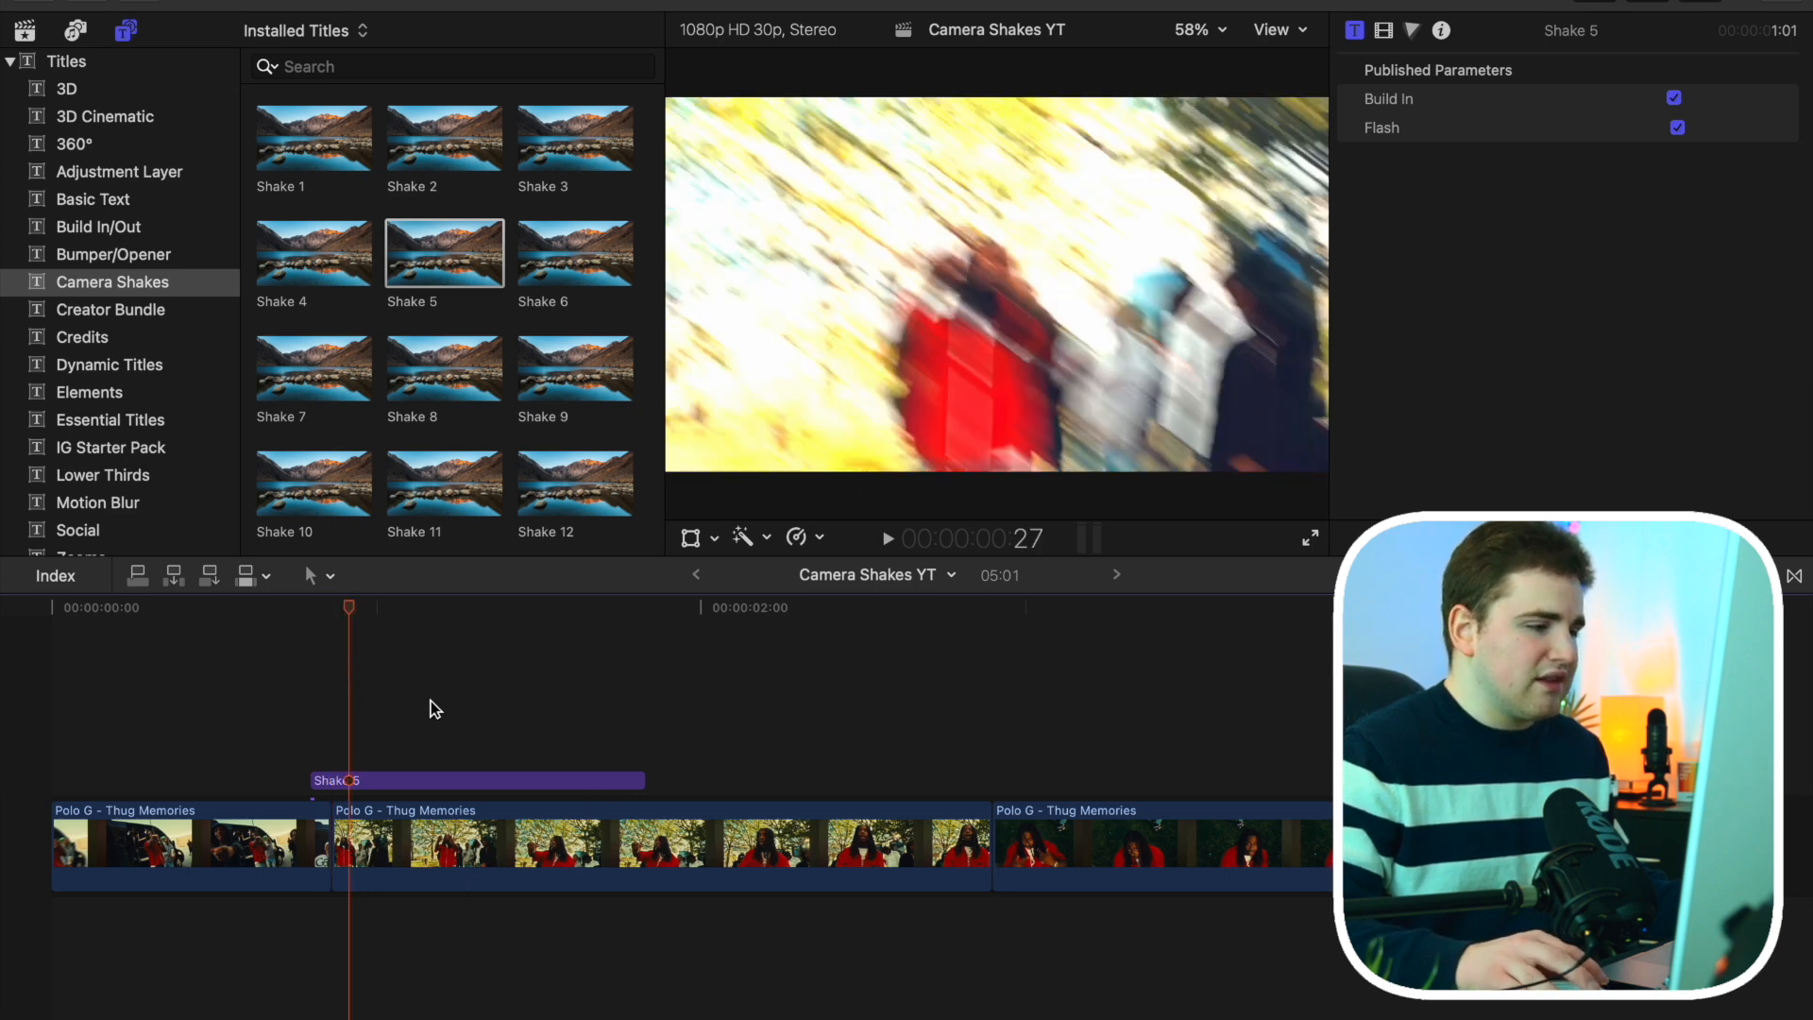
mouse_move(43, 721)
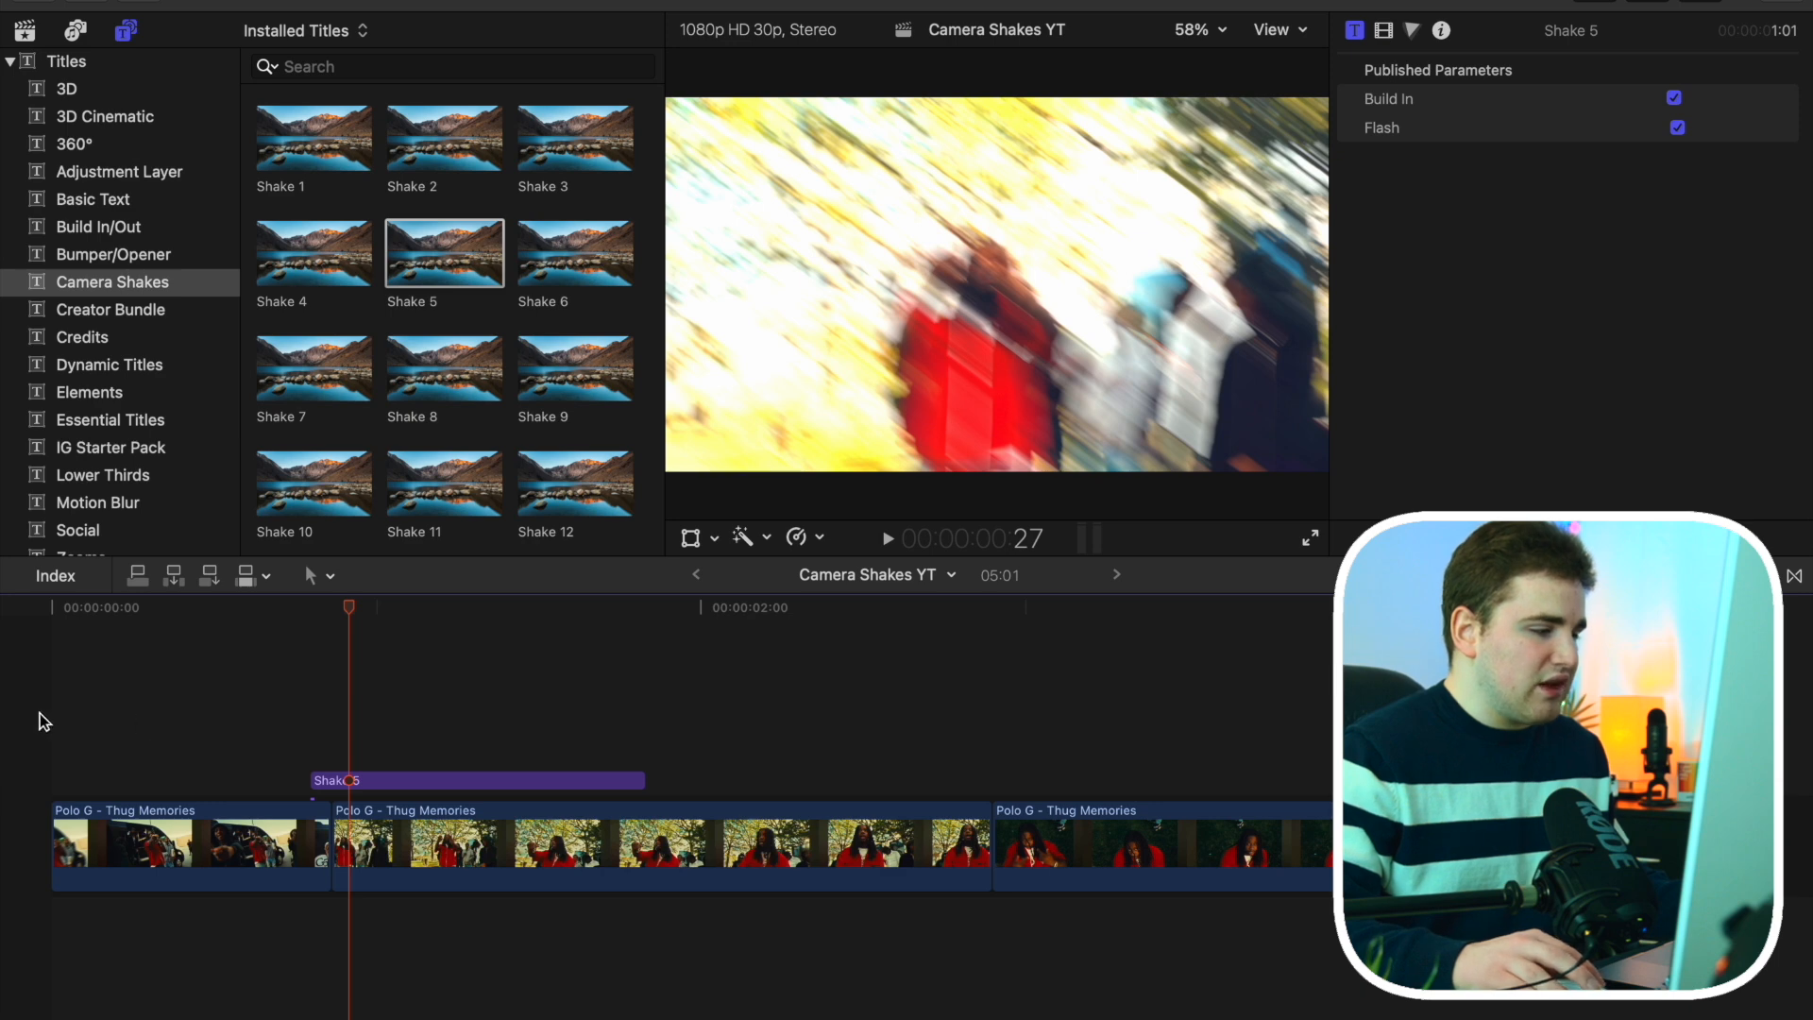
left_click(186, 844)
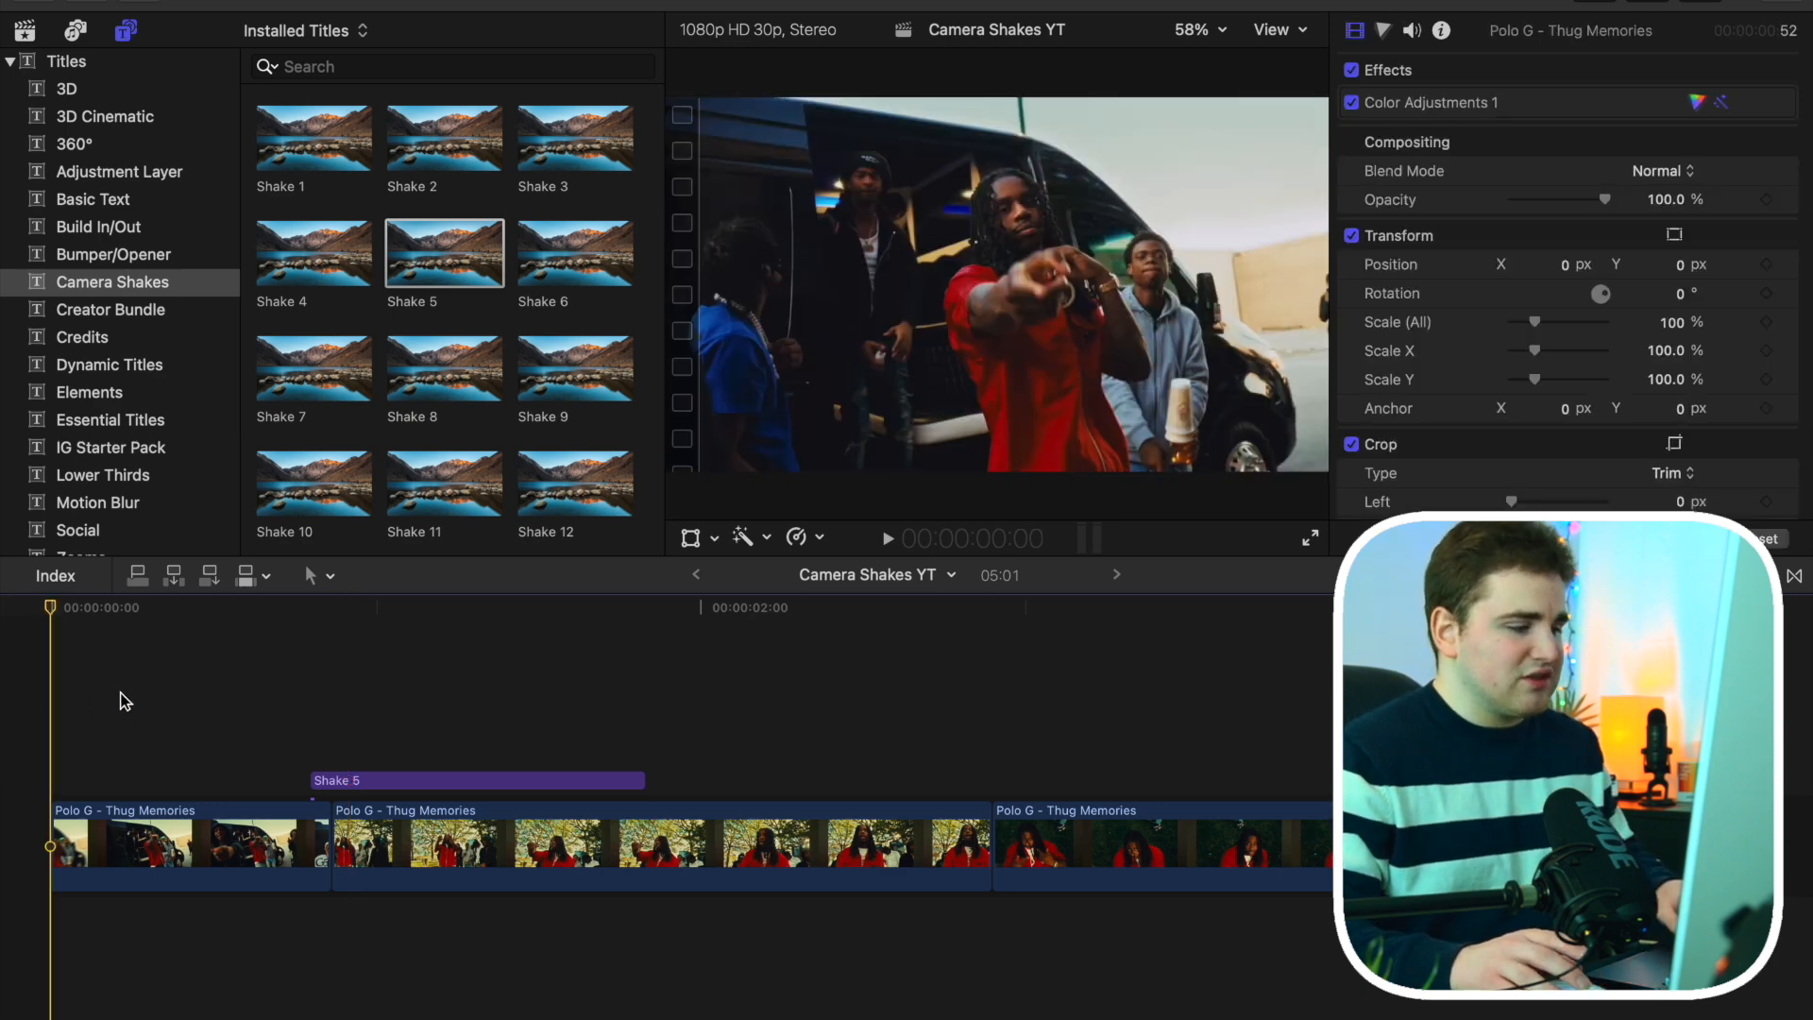
left_click(886, 538)
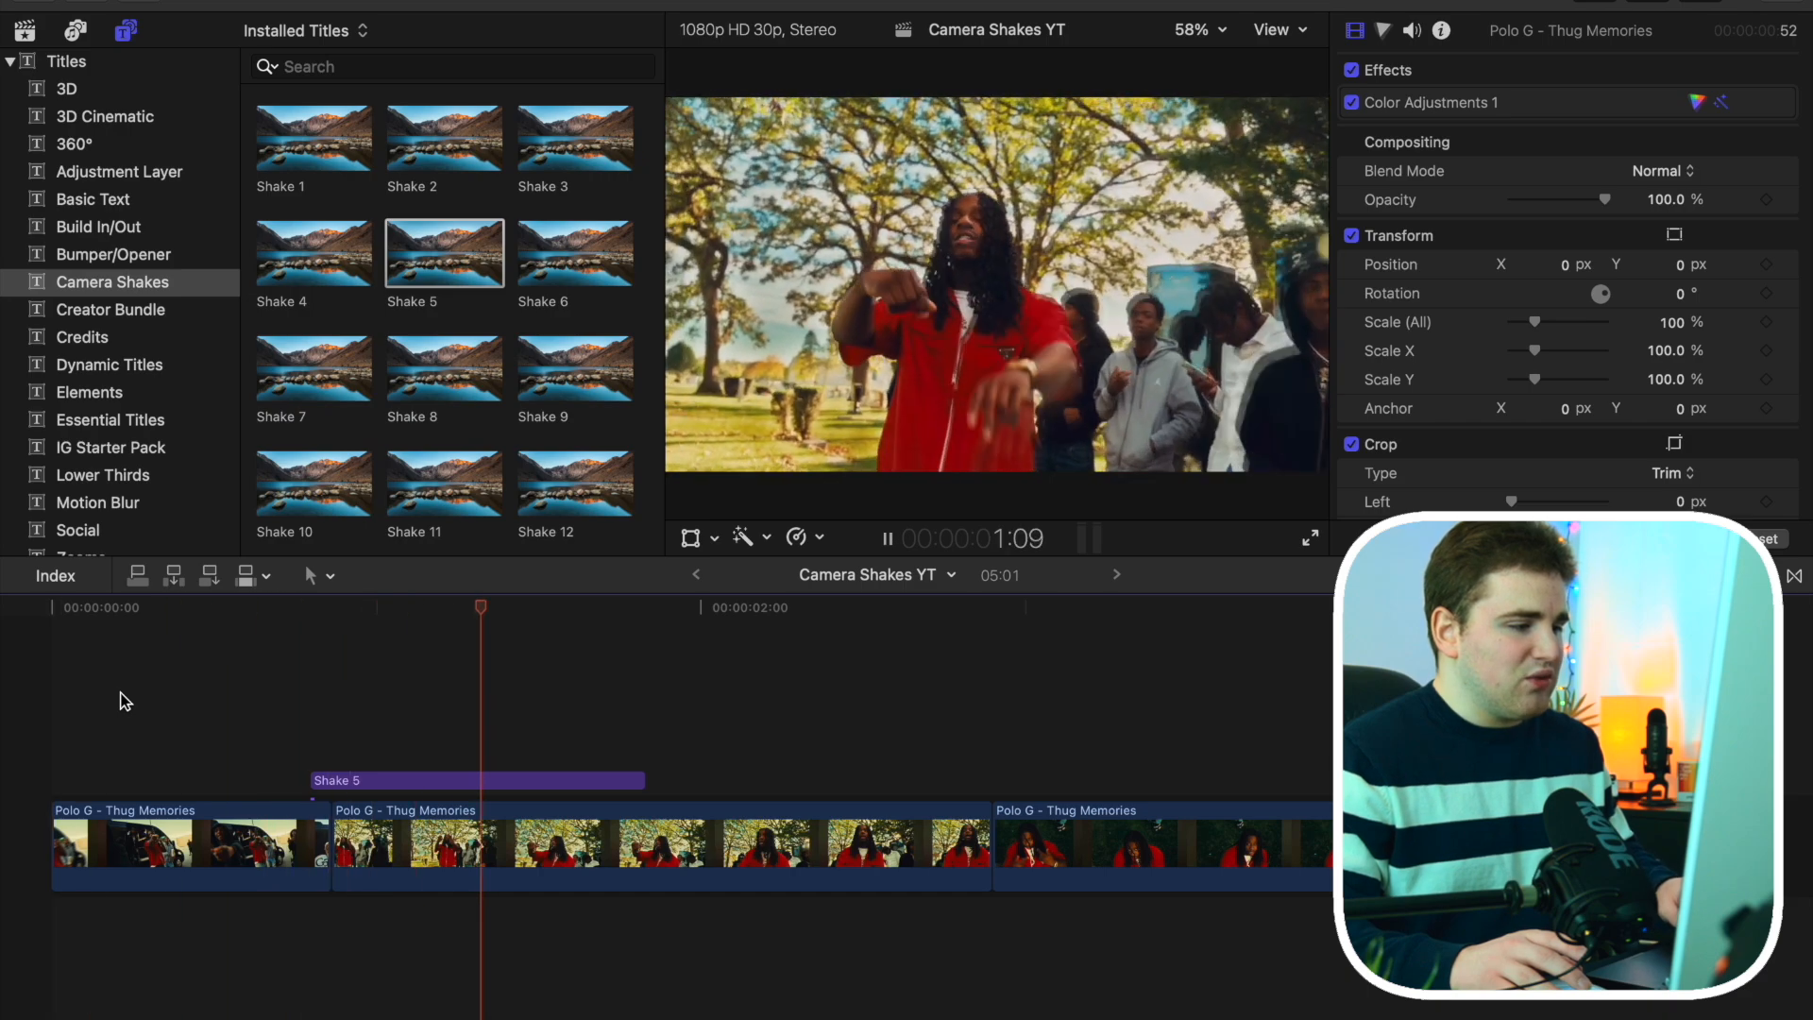